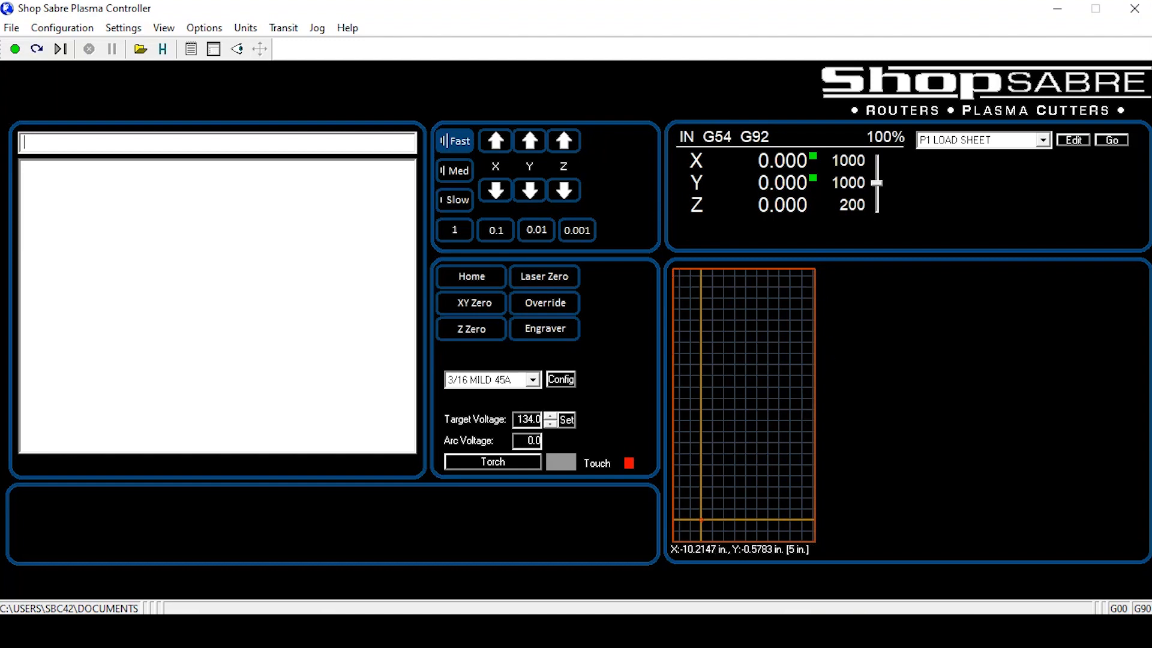
pyautogui.moveTo(793, 533)
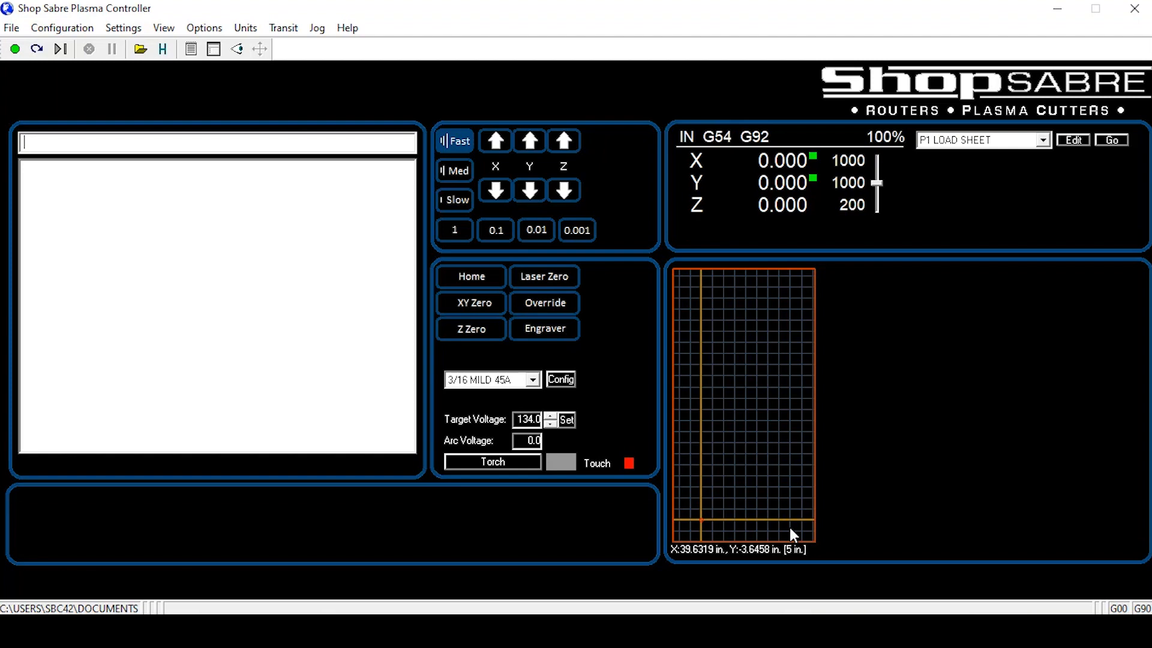
pyautogui.moveTo(738, 519)
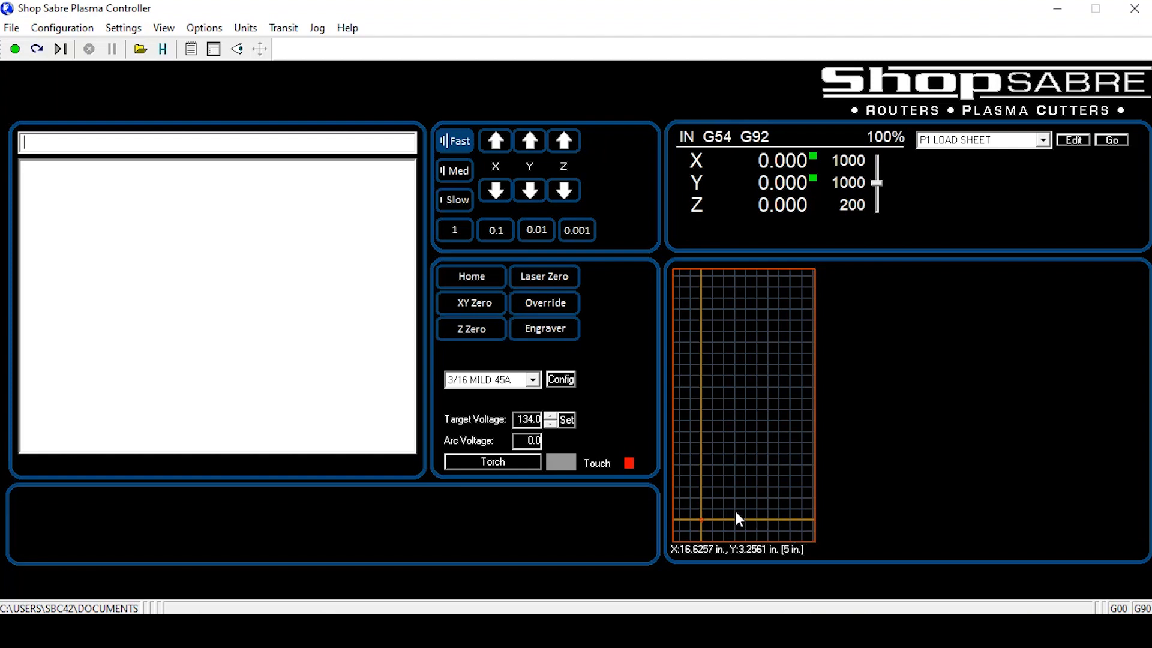
pyautogui.moveTo(704, 530)
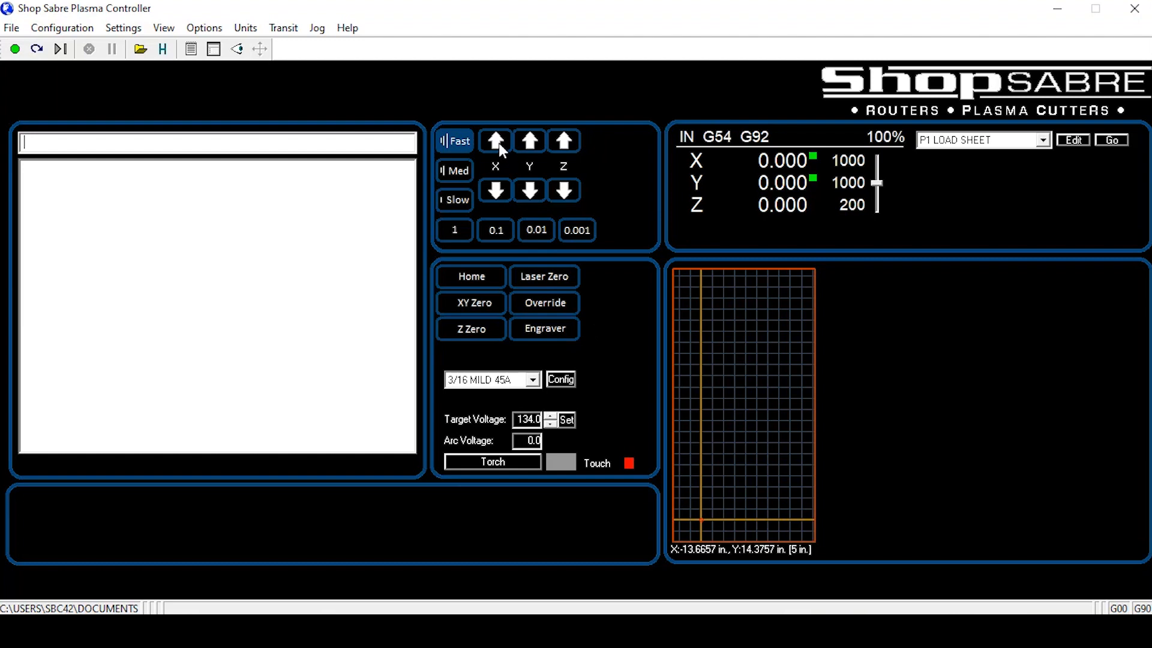
# Jog the torch along X and Y to about X 5.597, Y 5.197 inches.
pyautogui.click(494, 141)
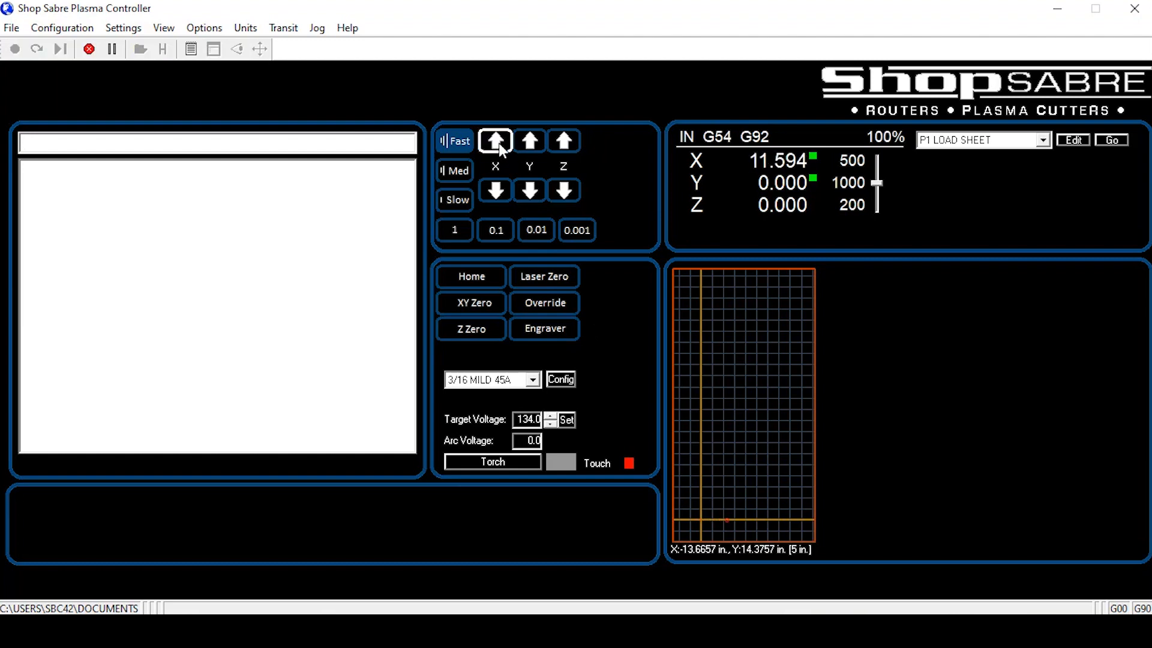
pyautogui.click(496, 140)
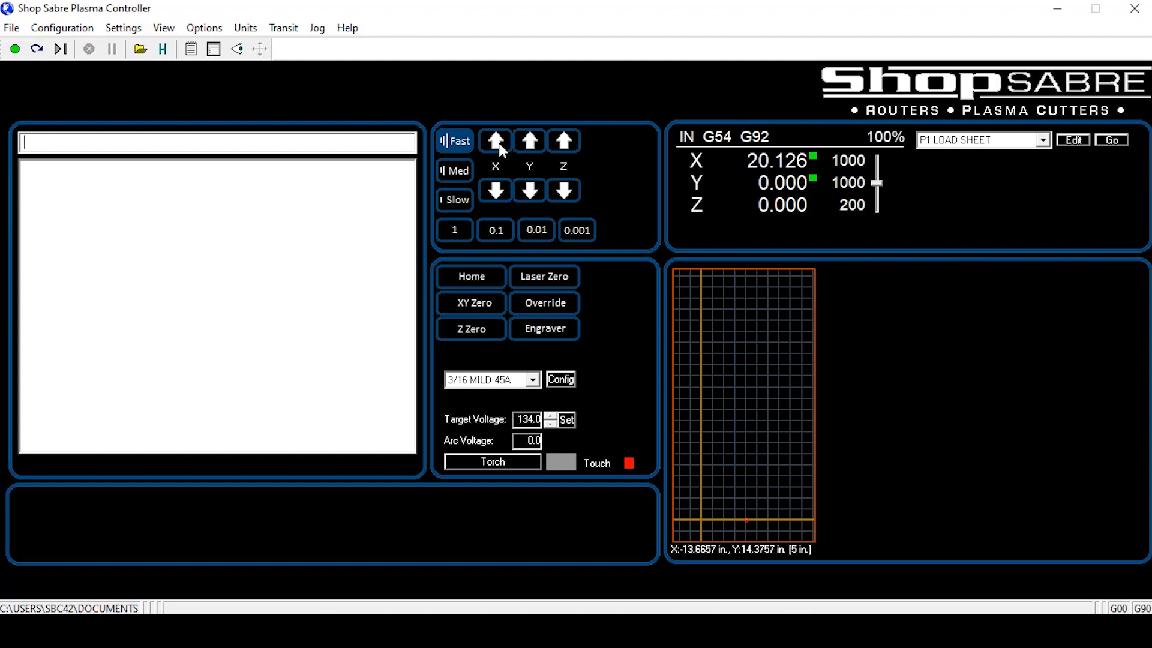
pyautogui.moveTo(484, 147)
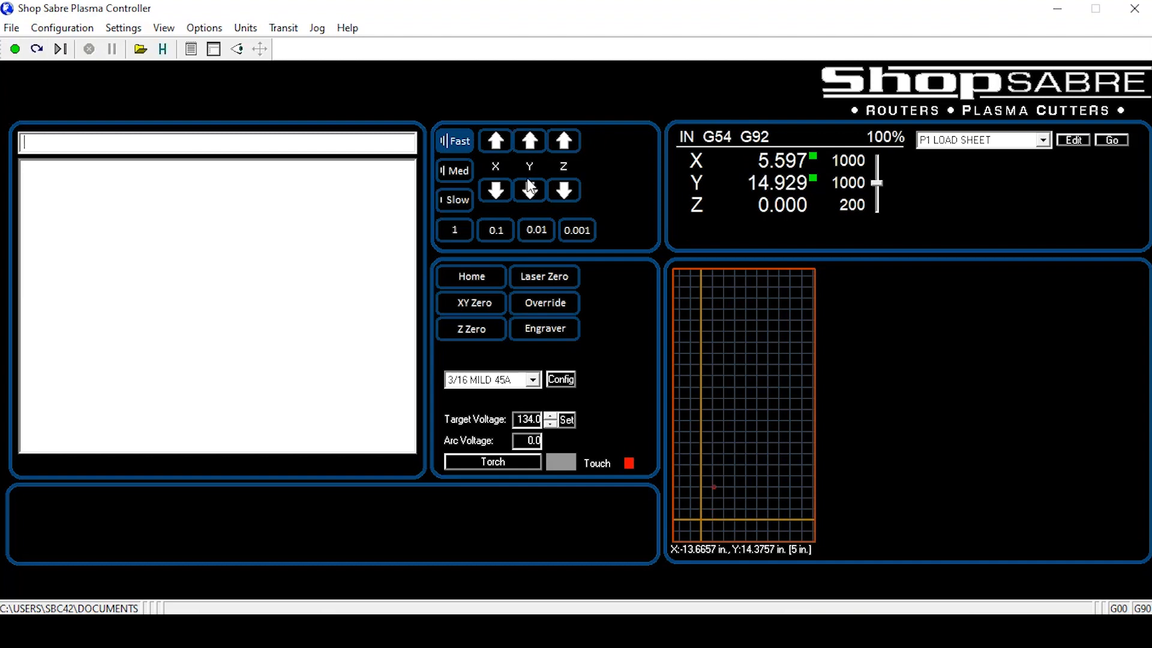
pyautogui.click(527, 191)
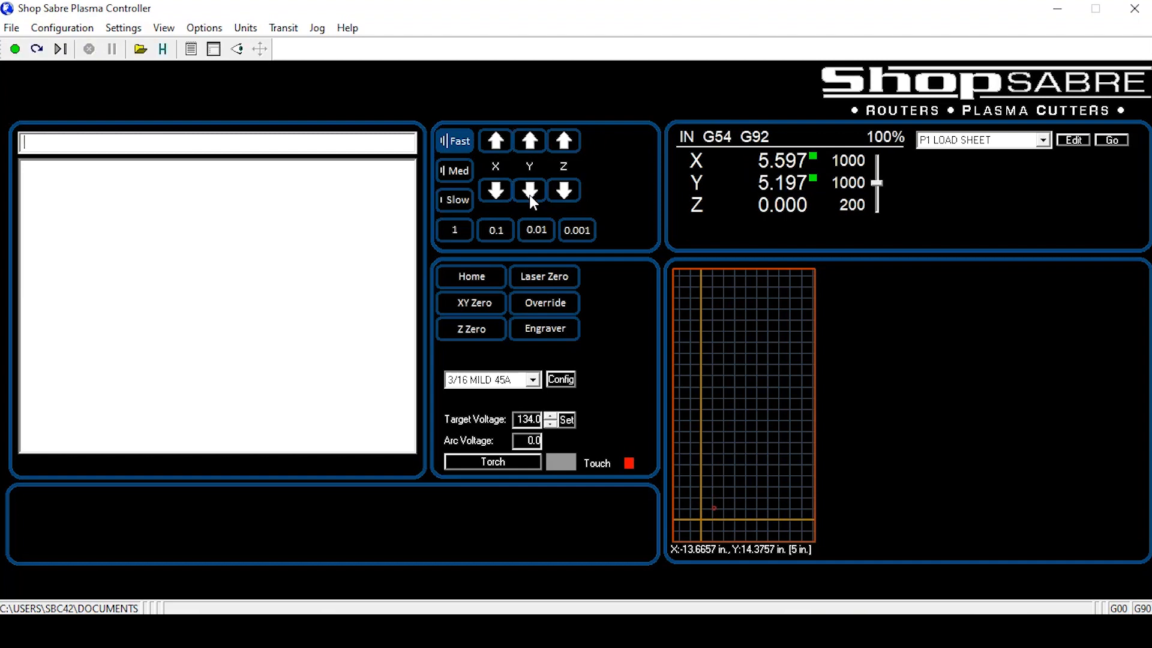
pyautogui.moveTo(683, 470)
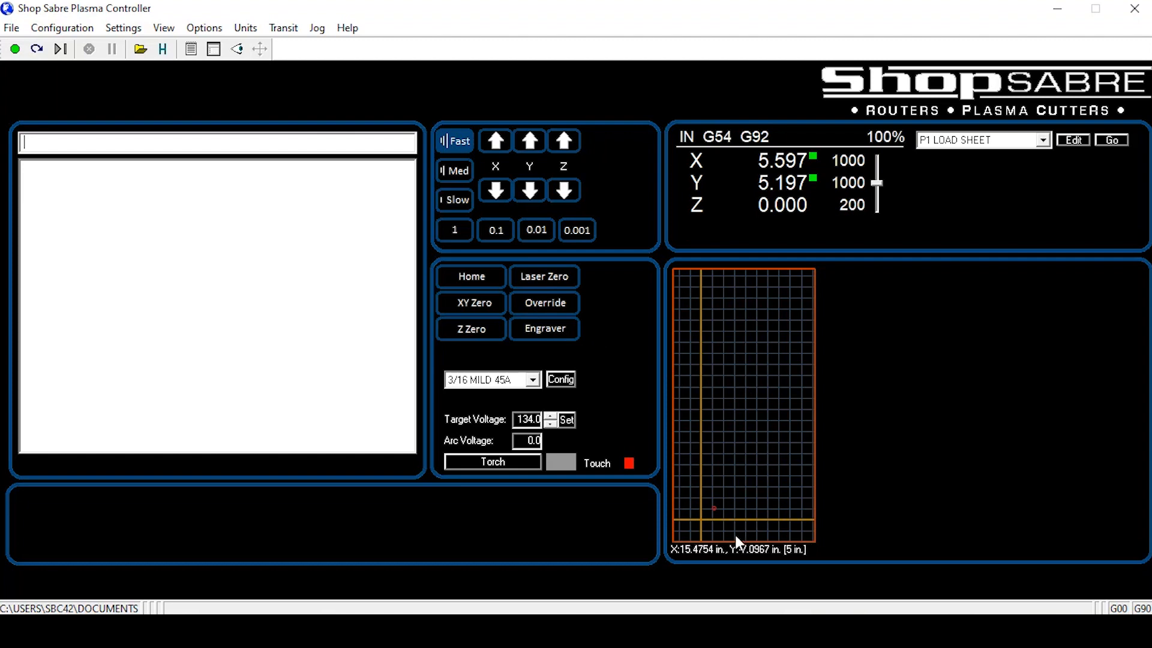
pyautogui.moveTo(719, 554)
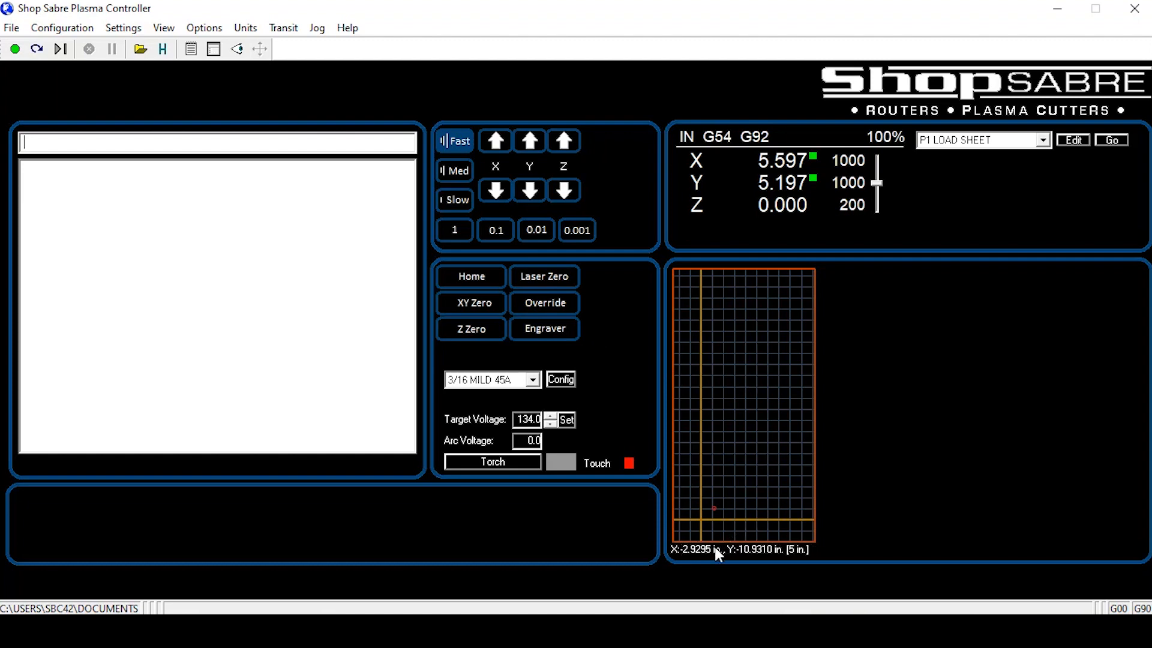
pyautogui.moveTo(786, 484)
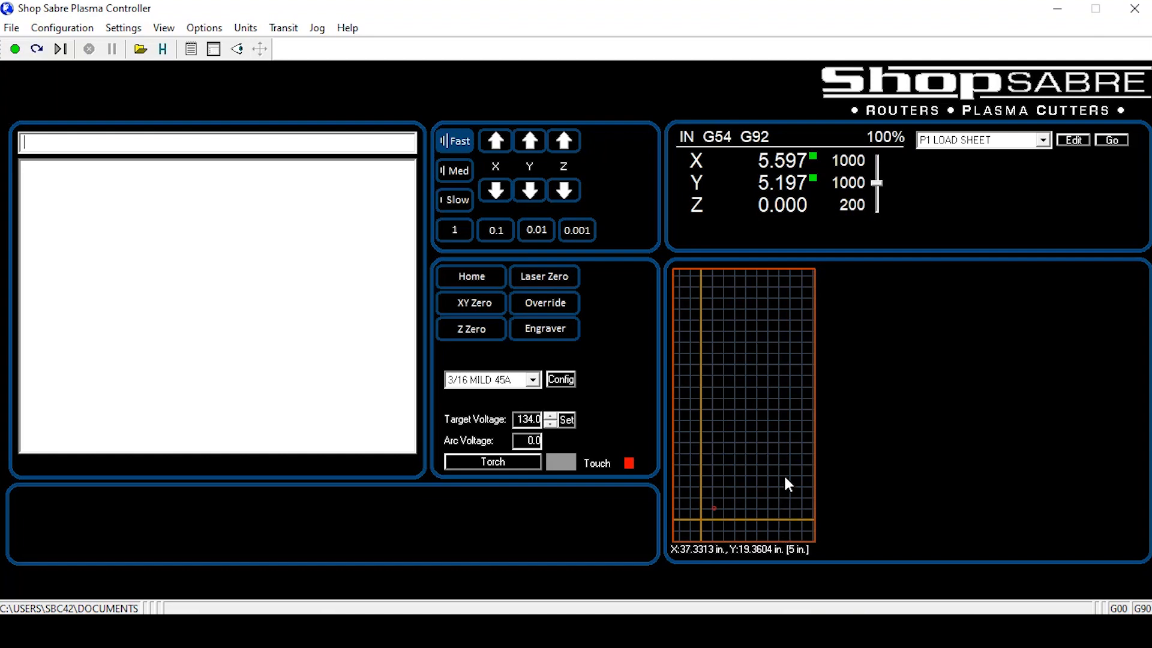
pyautogui.moveTo(781, 377)
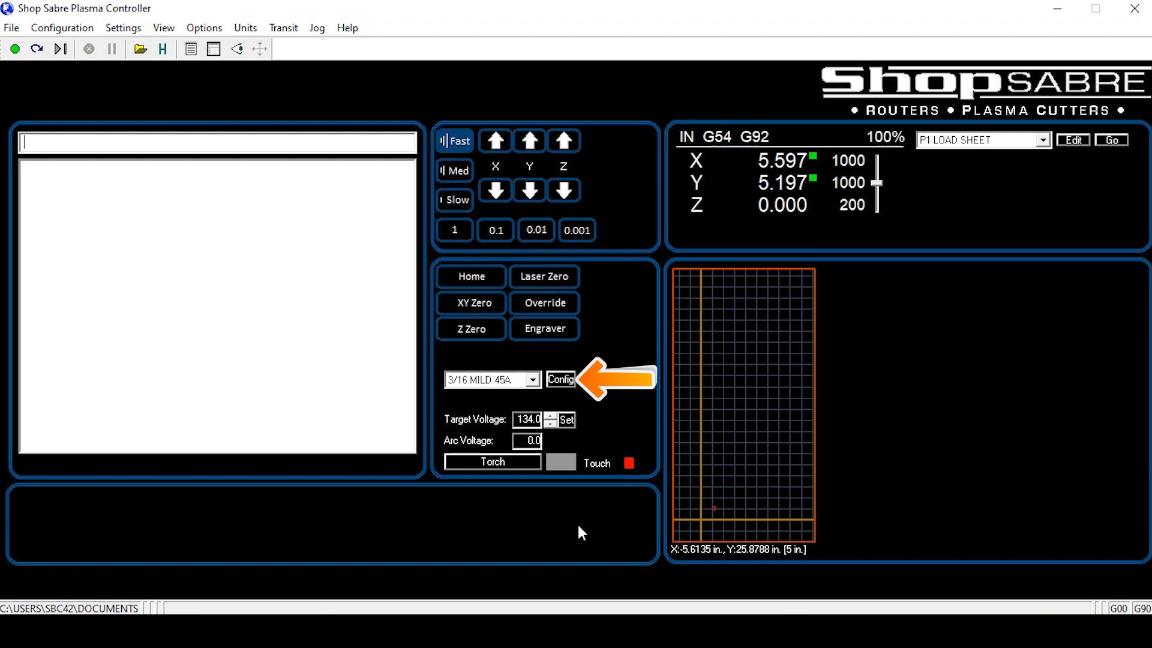
pyautogui.click(561, 381)
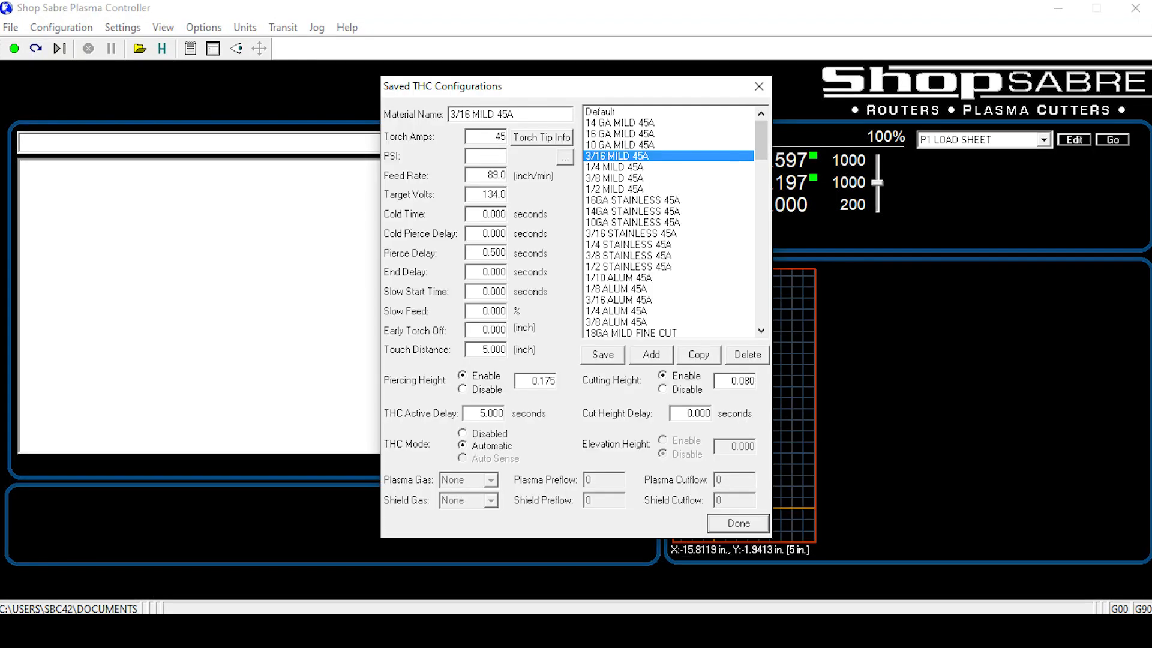
pyautogui.click(736, 522)
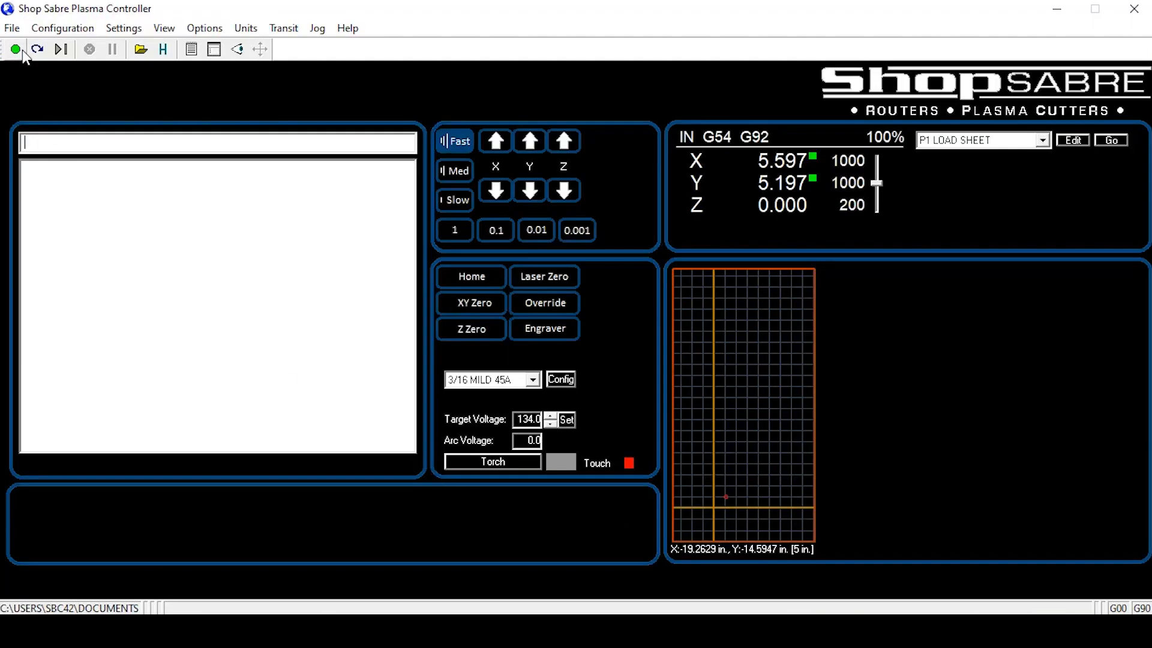
pyautogui.moveTo(14, 49)
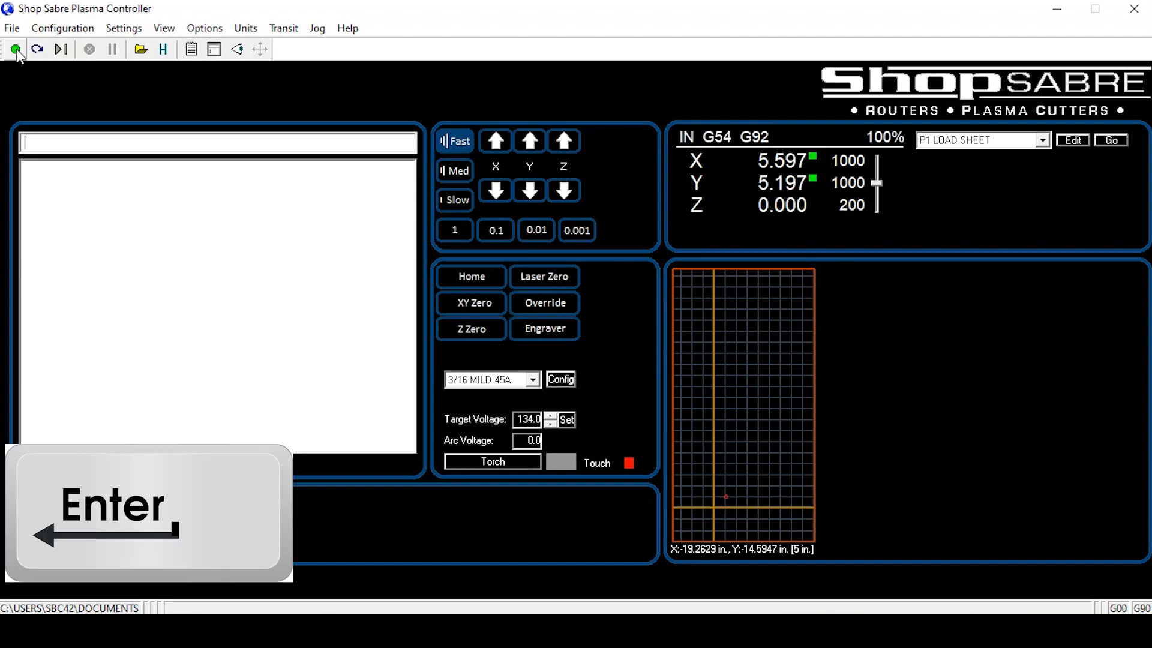
pyautogui.click(14, 49)
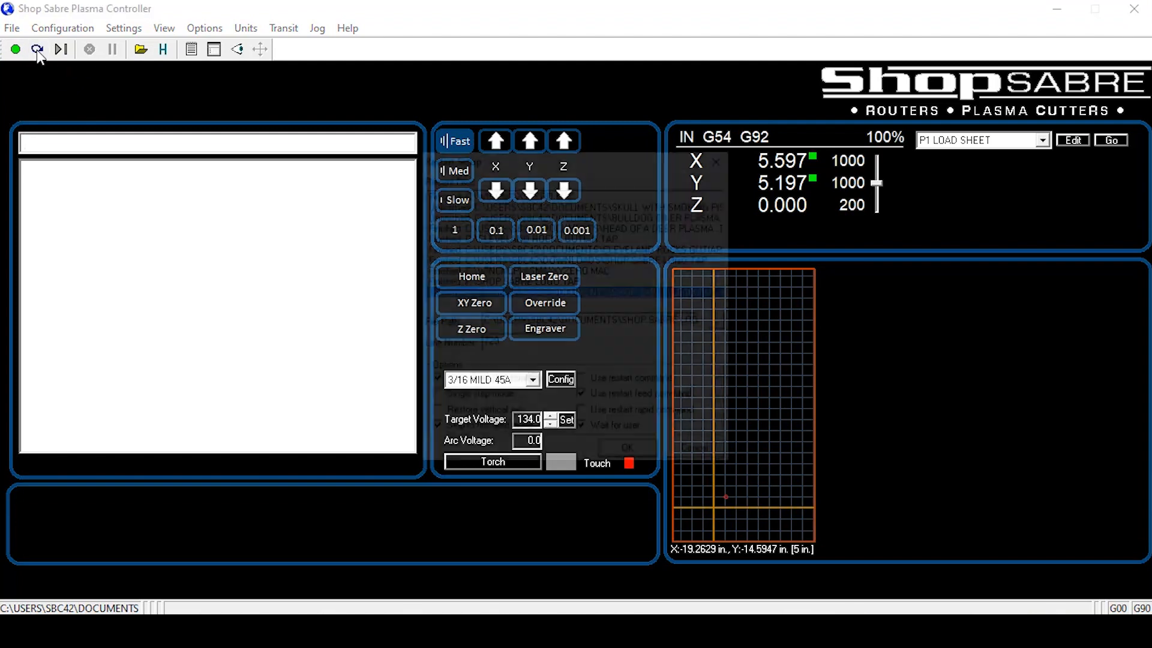
pyautogui.click(37, 49)
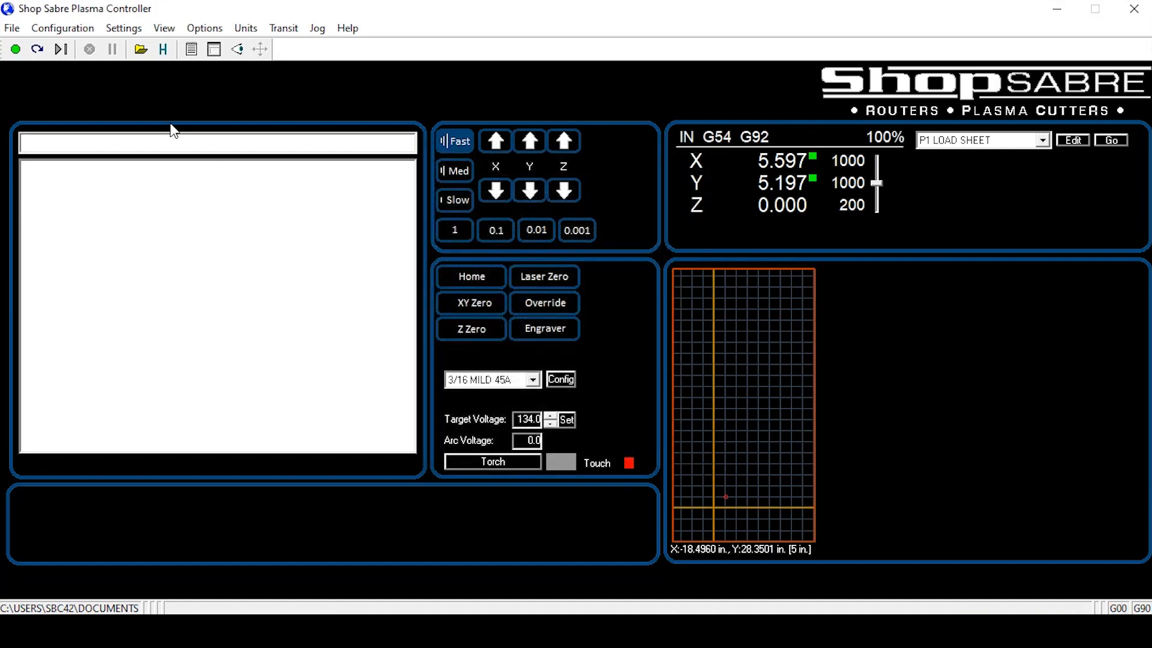
pyautogui.click(139, 49)
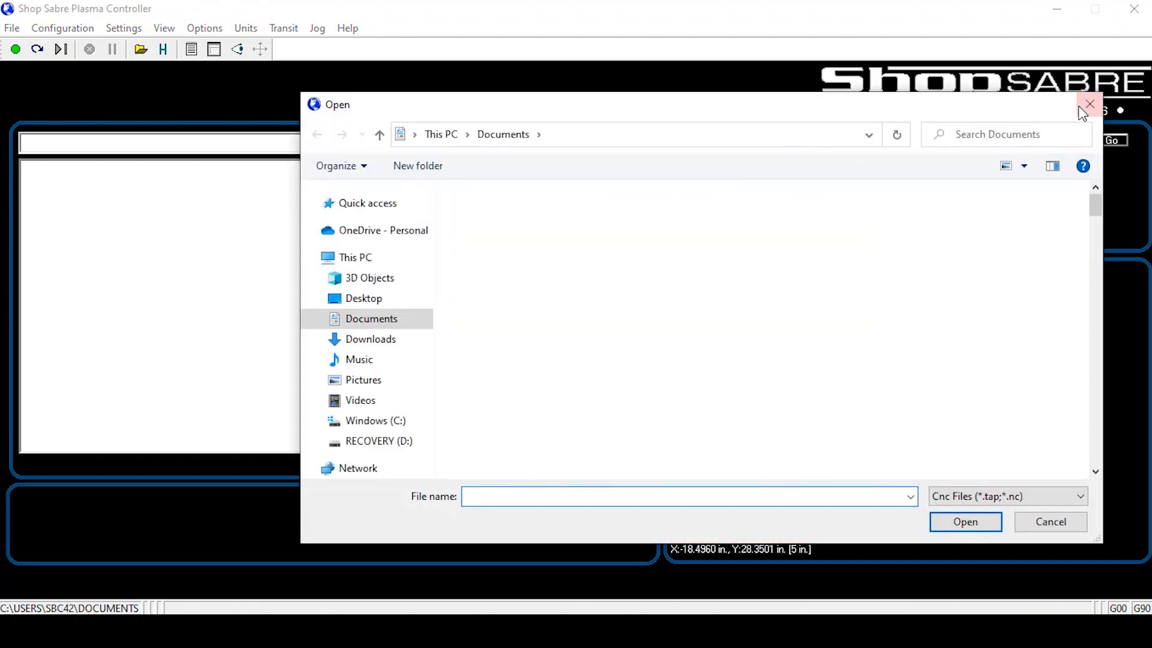
pyautogui.click(1089, 103)
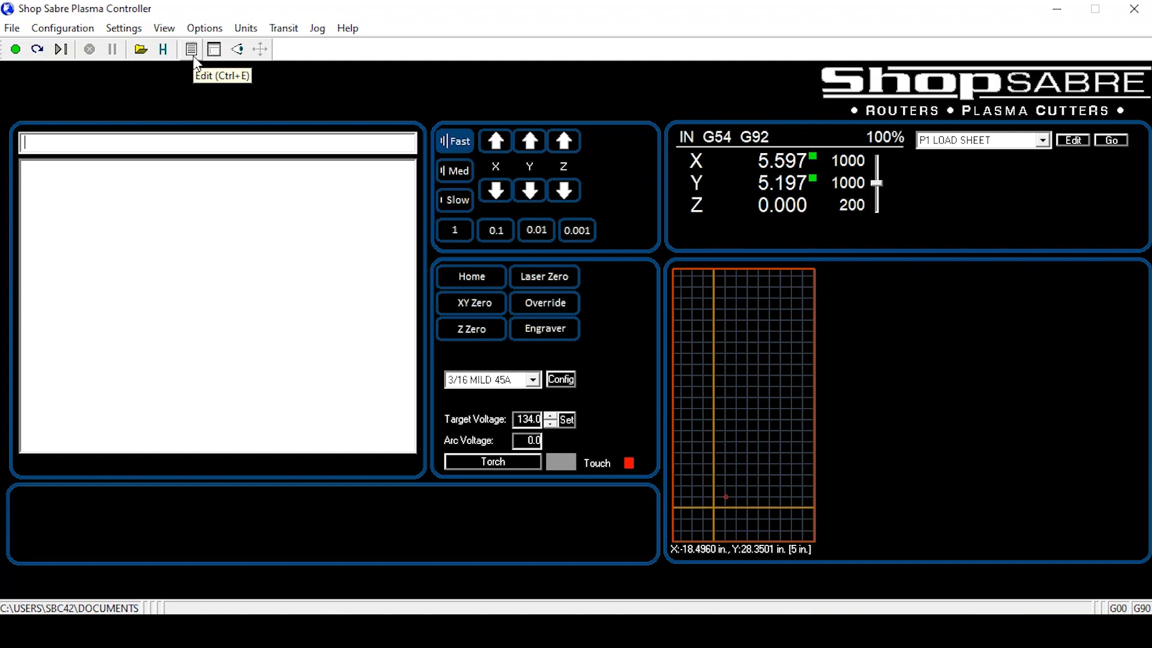
pyautogui.moveTo(195, 64)
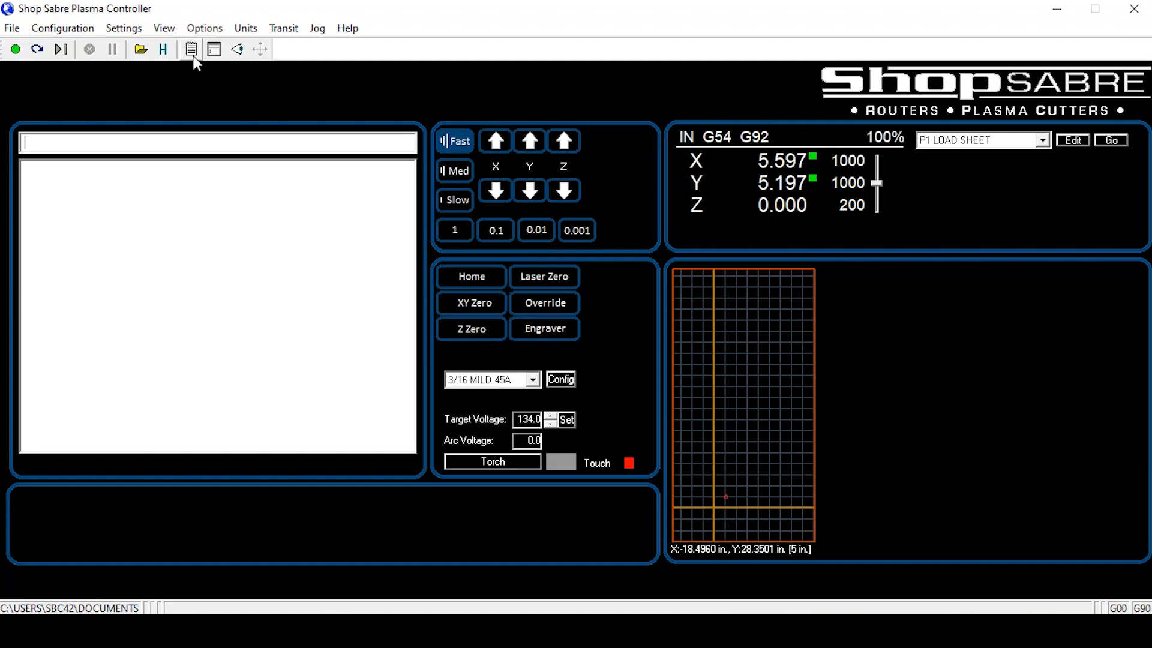
pyautogui.moveTo(238, 49)
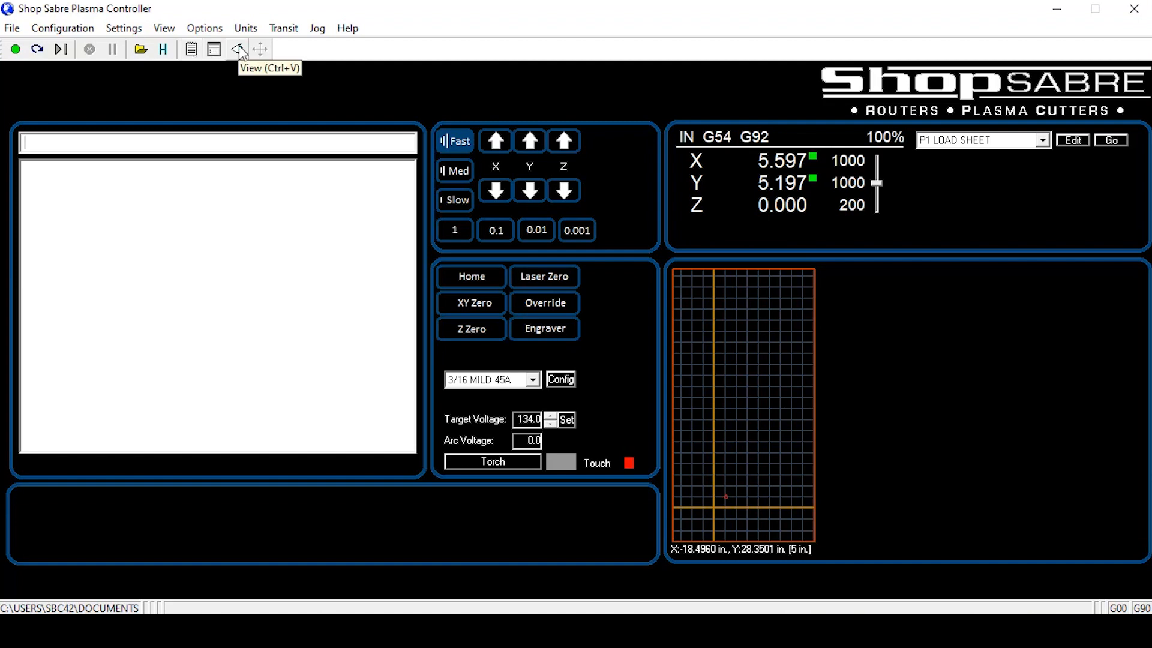
pyautogui.moveTo(238, 51)
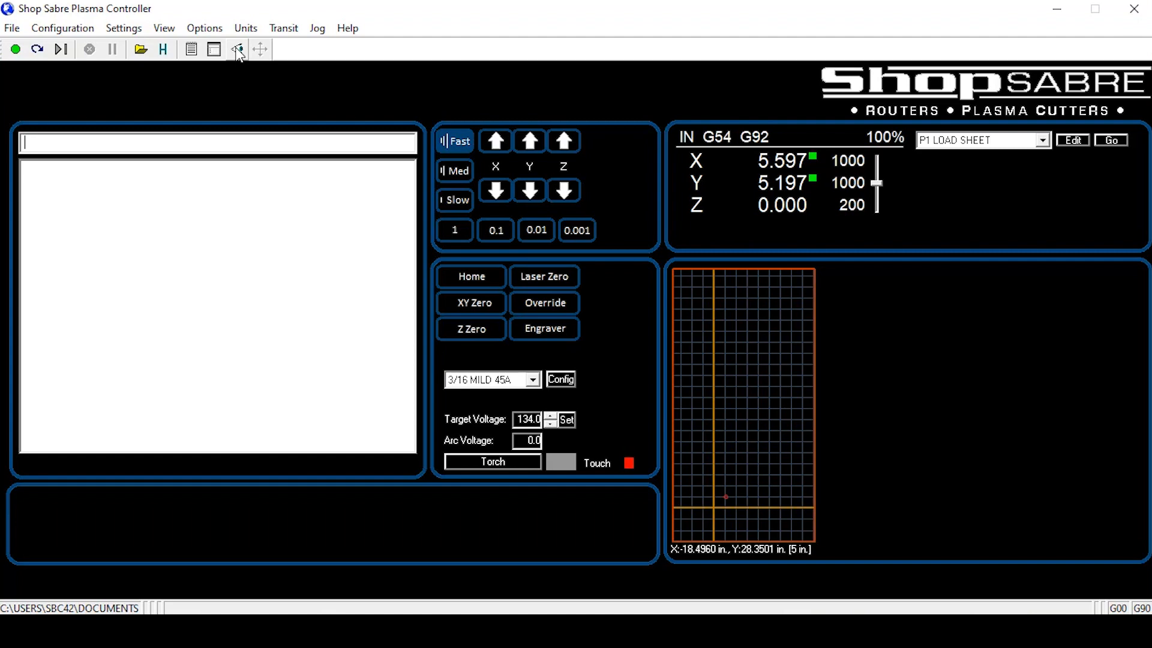
pyautogui.moveTo(237, 49)
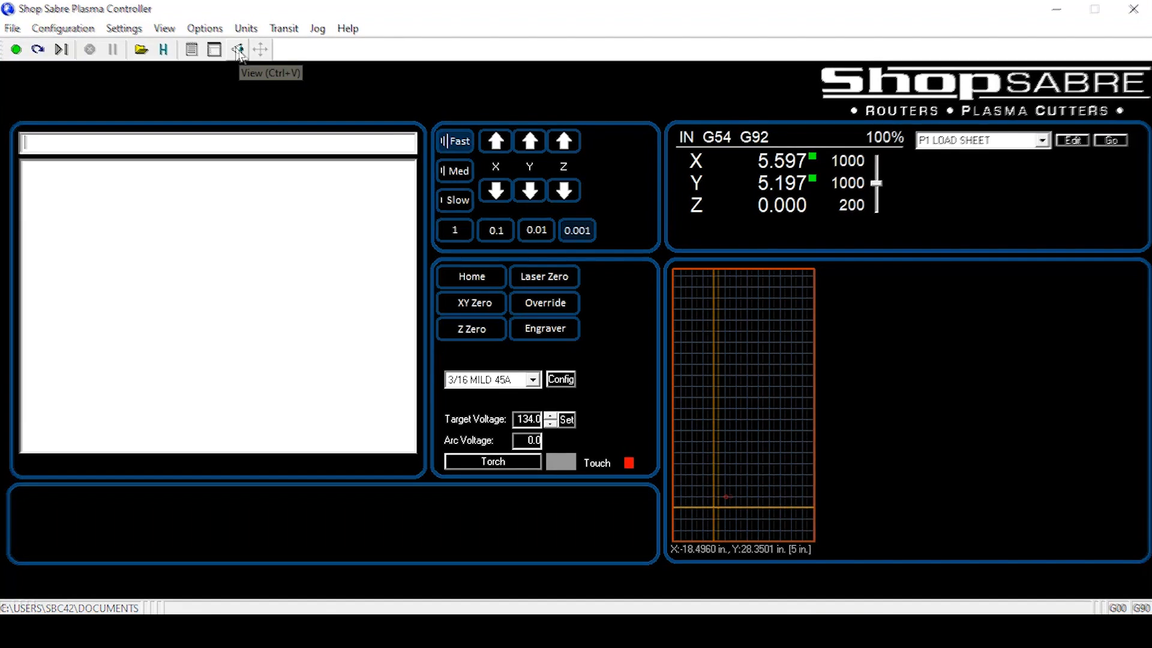
# Run G92 from the MDI line to clear the offset, then home all machine axes.
pyautogui.click(577, 231)
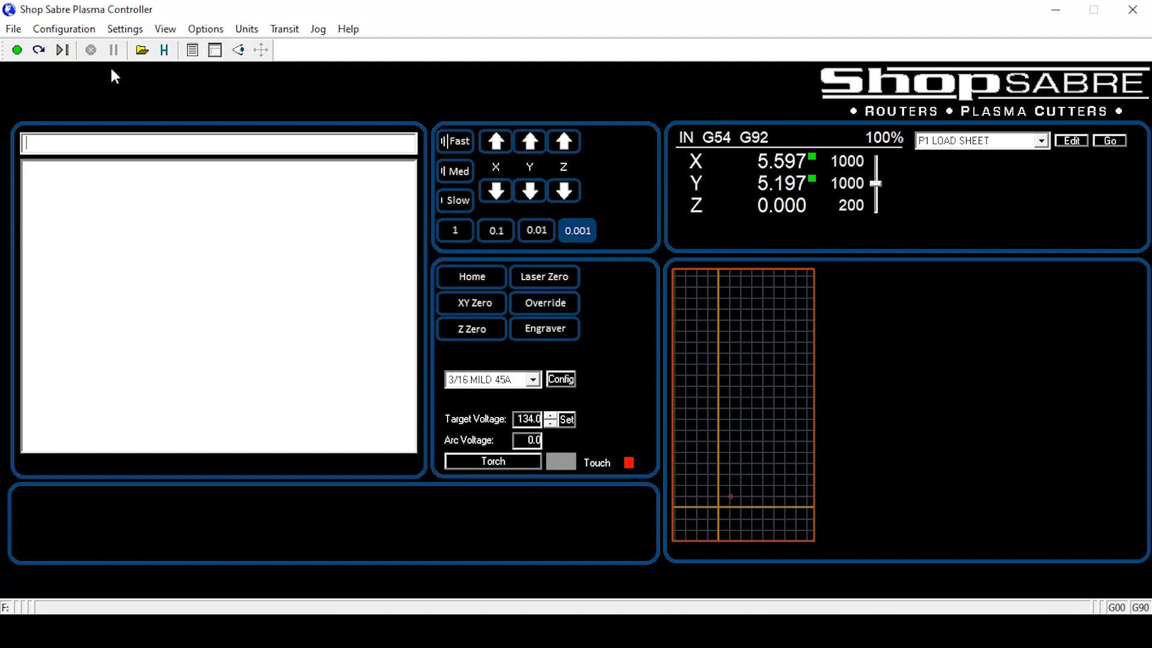
pyautogui.moveTo(33, 146)
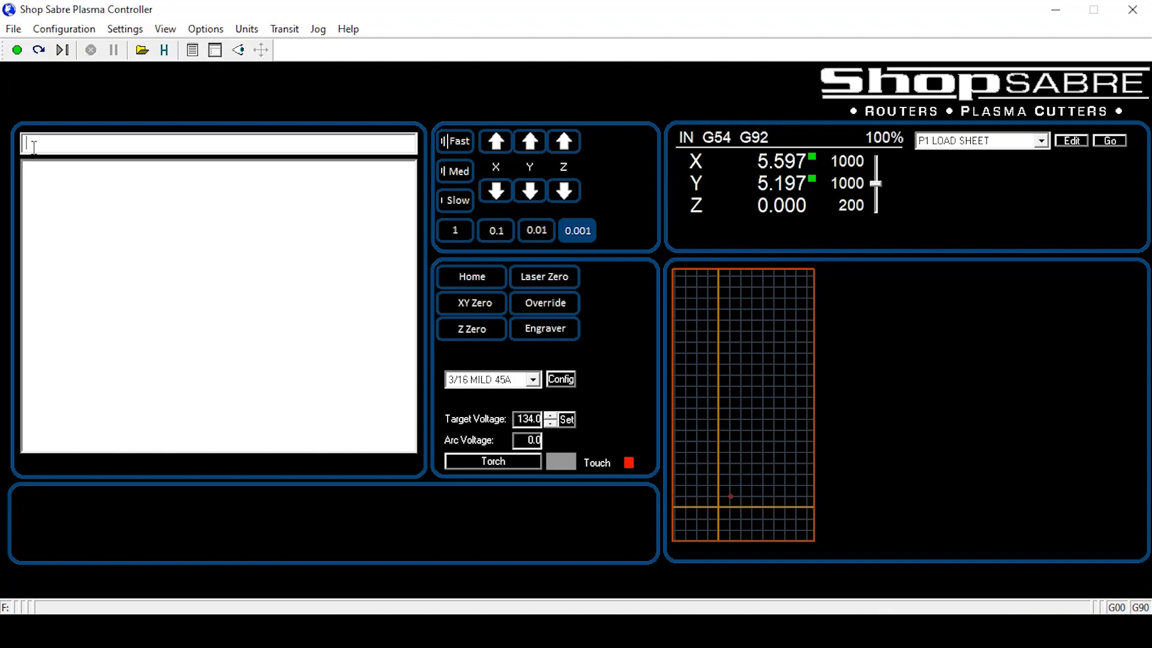
pyautogui.write('G92')
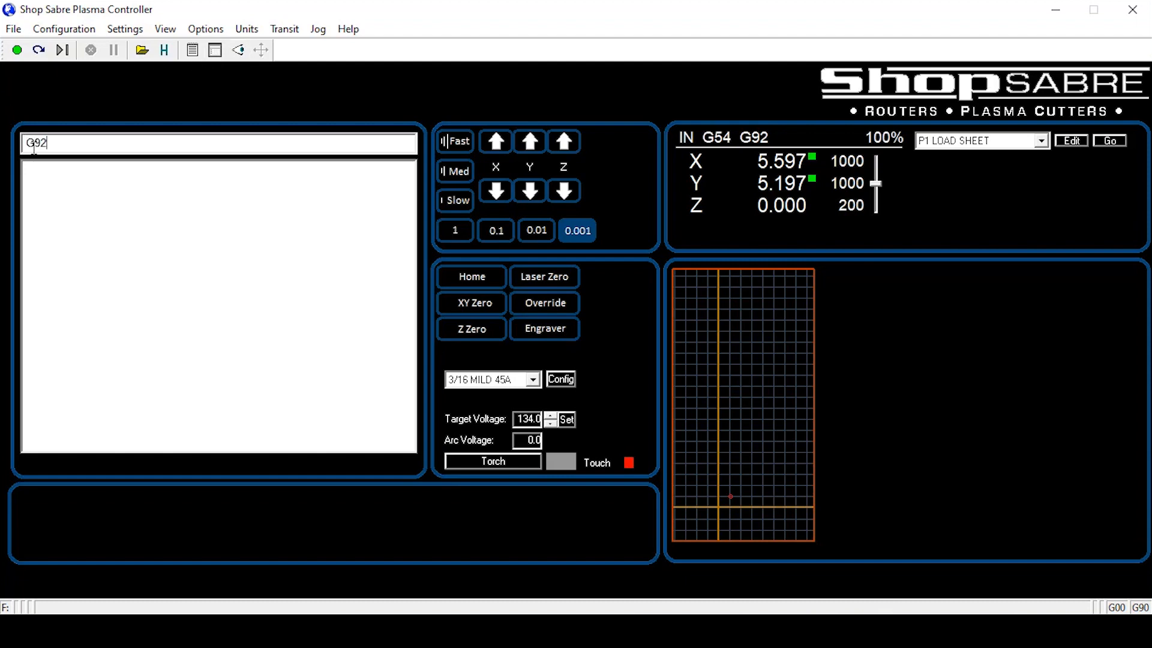
pyautogui.press('enter')
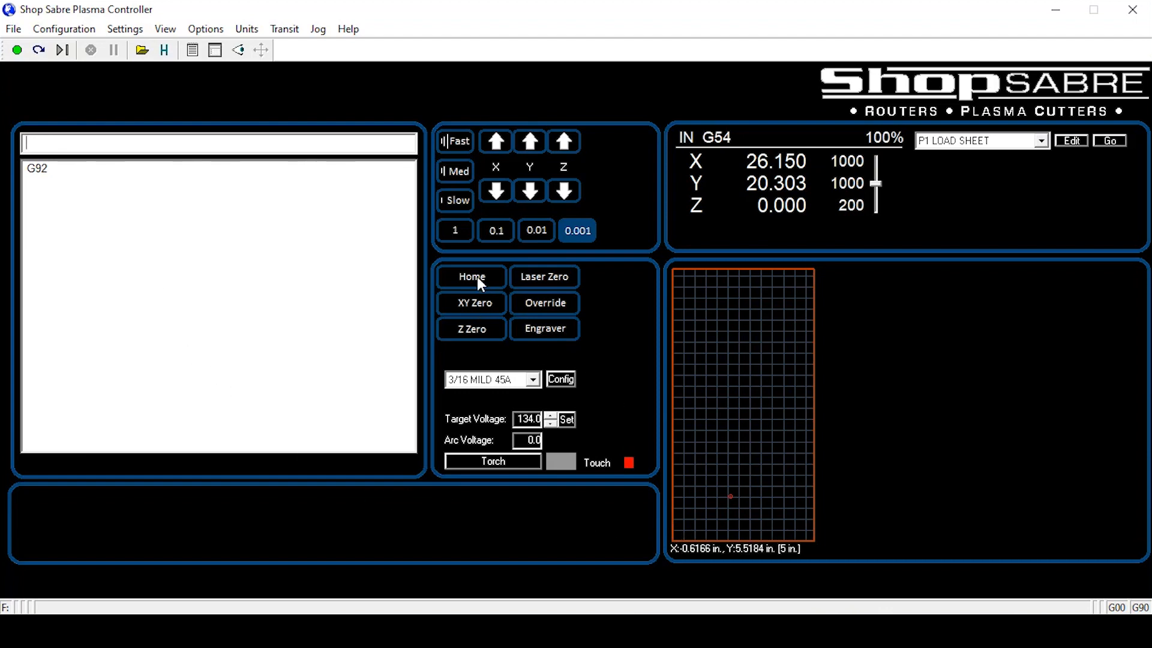
pyautogui.click(472, 277)
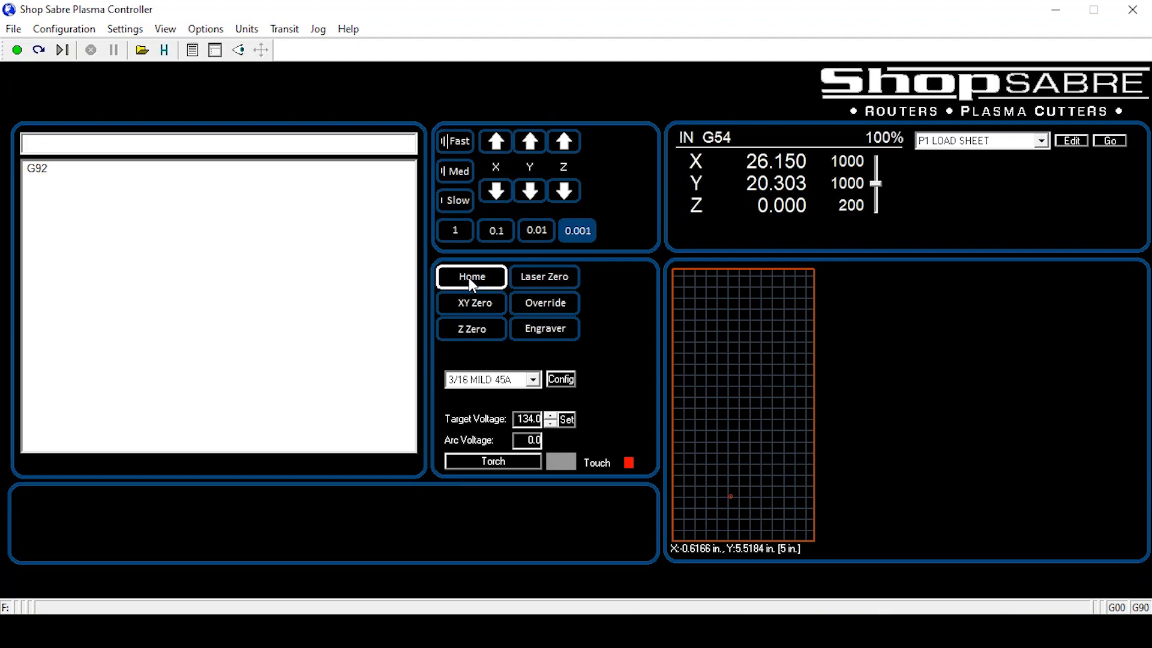
pyautogui.click(470, 275)
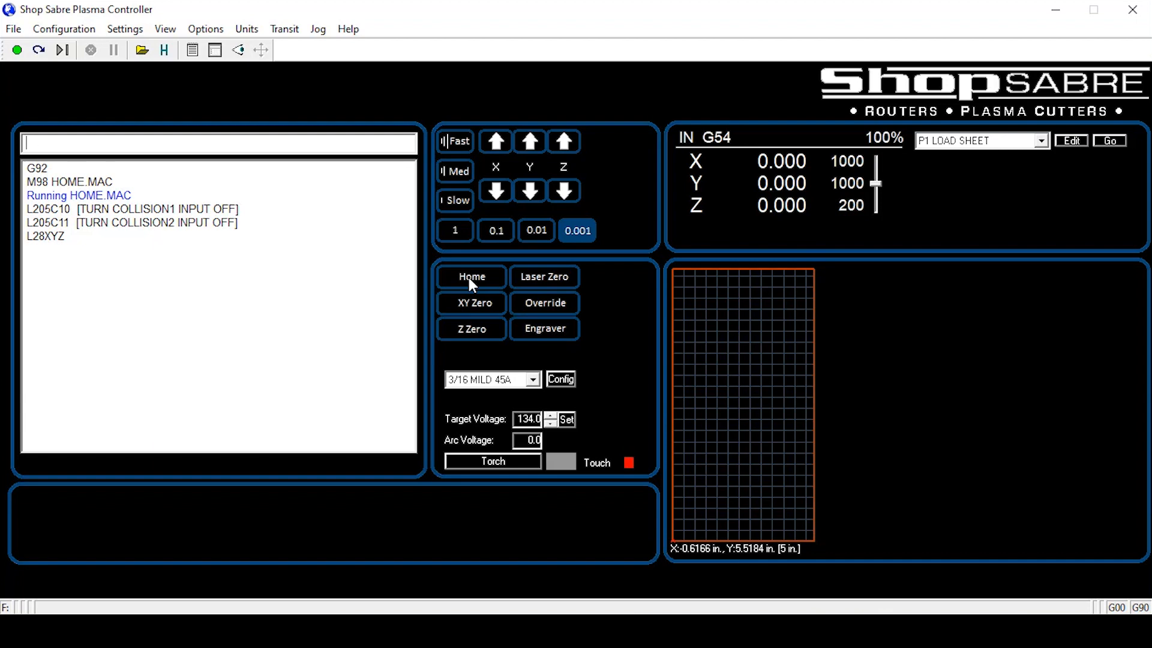
pyautogui.click(164, 29)
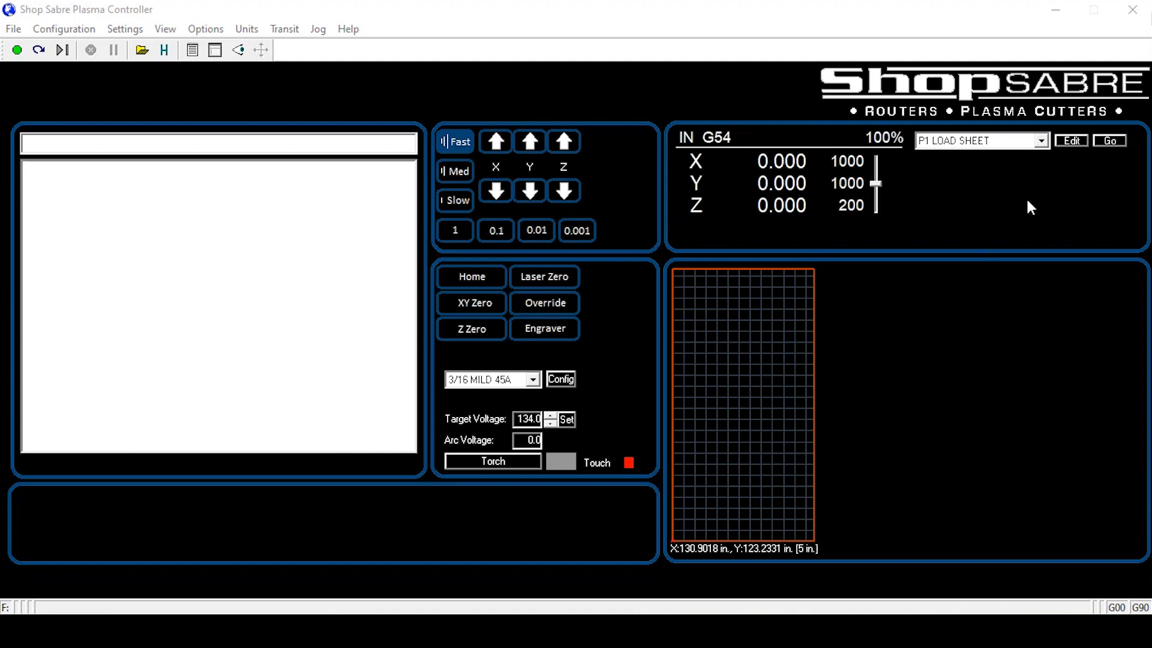
pyautogui.moveTo(984, 149)
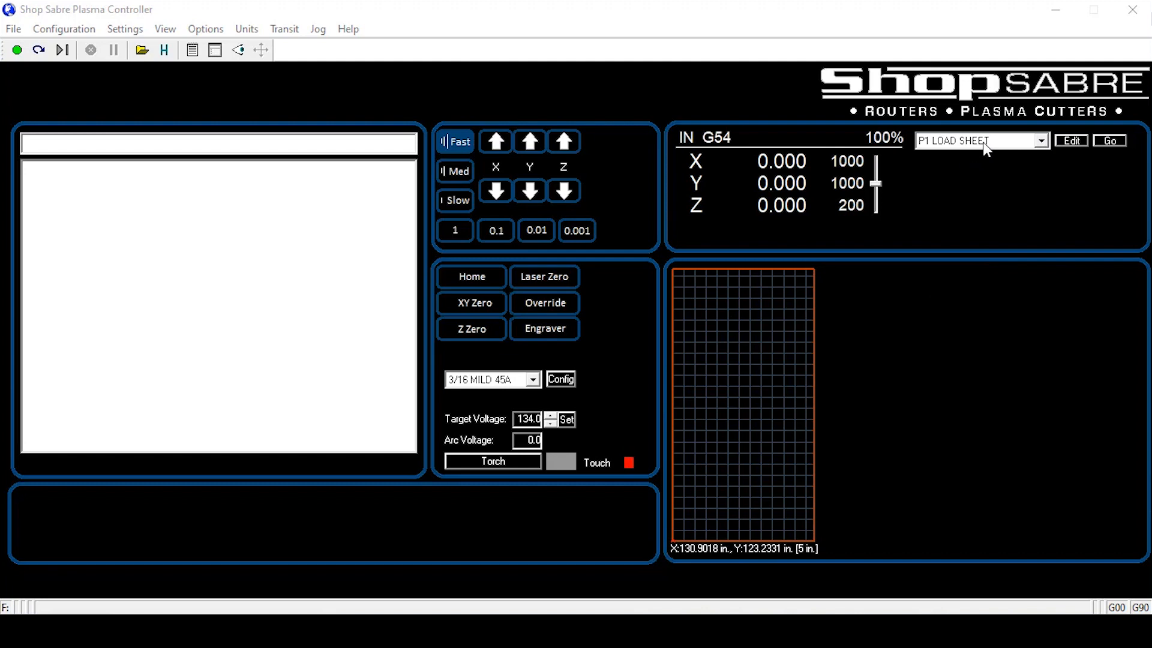
# Send the gantry to the P1 LOAD SHEET preset position (X 60.000, Y 121.000).
pyautogui.click(1040, 140)
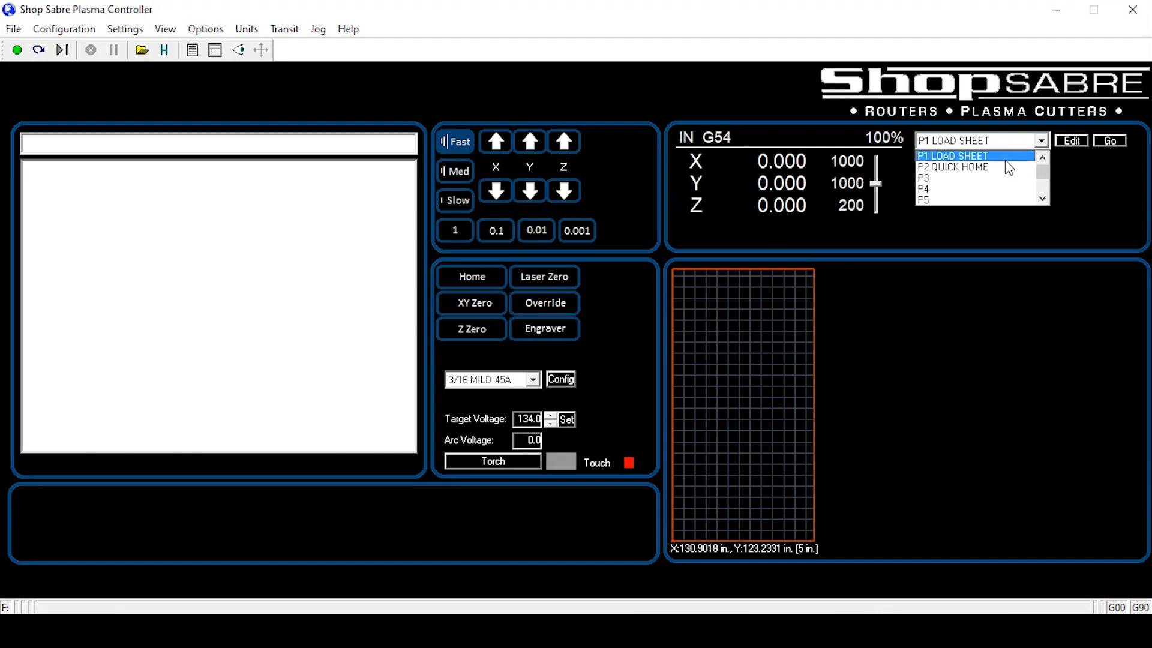
pyautogui.click(951, 154)
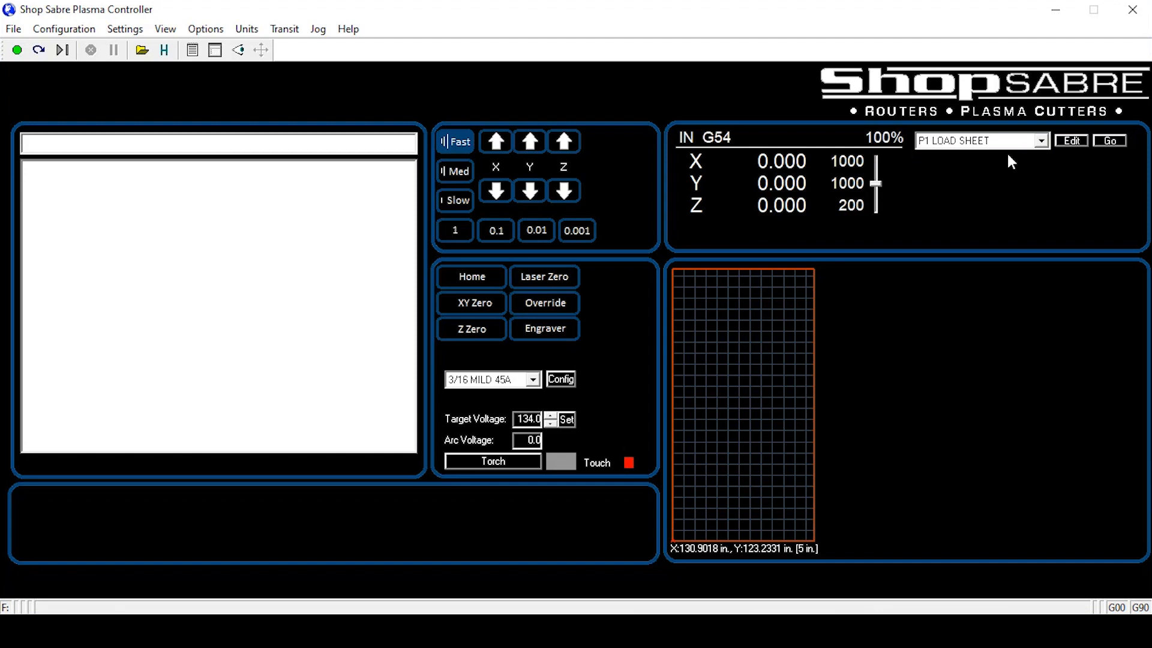
pyautogui.moveTo(1010, 190)
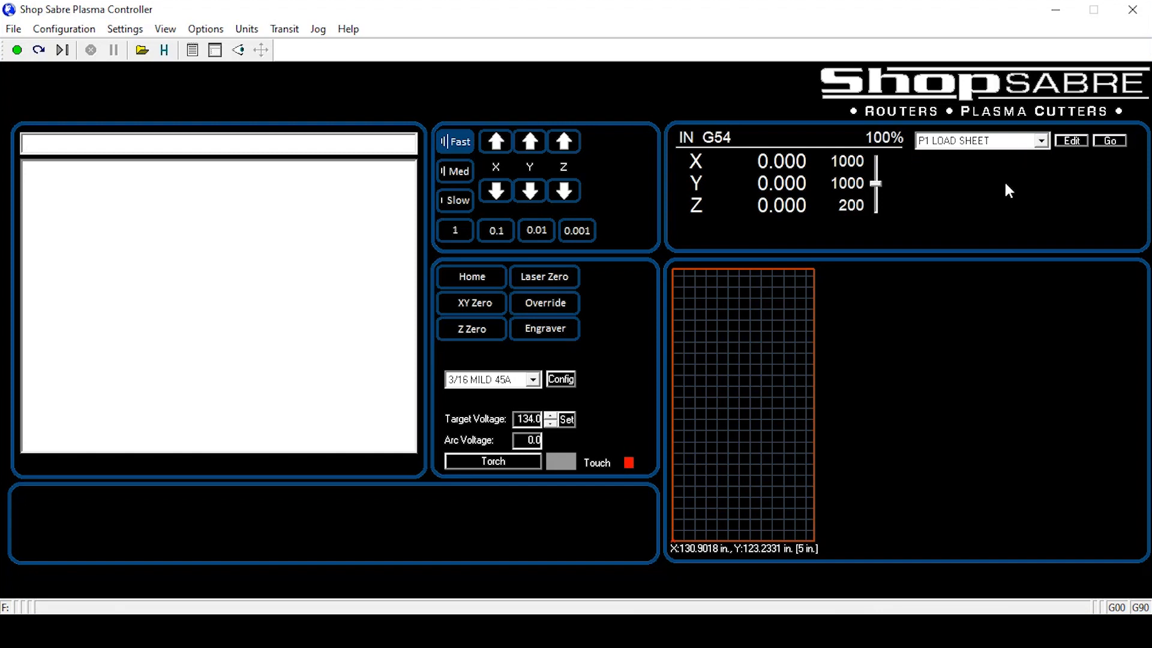
pyautogui.click(1108, 140)
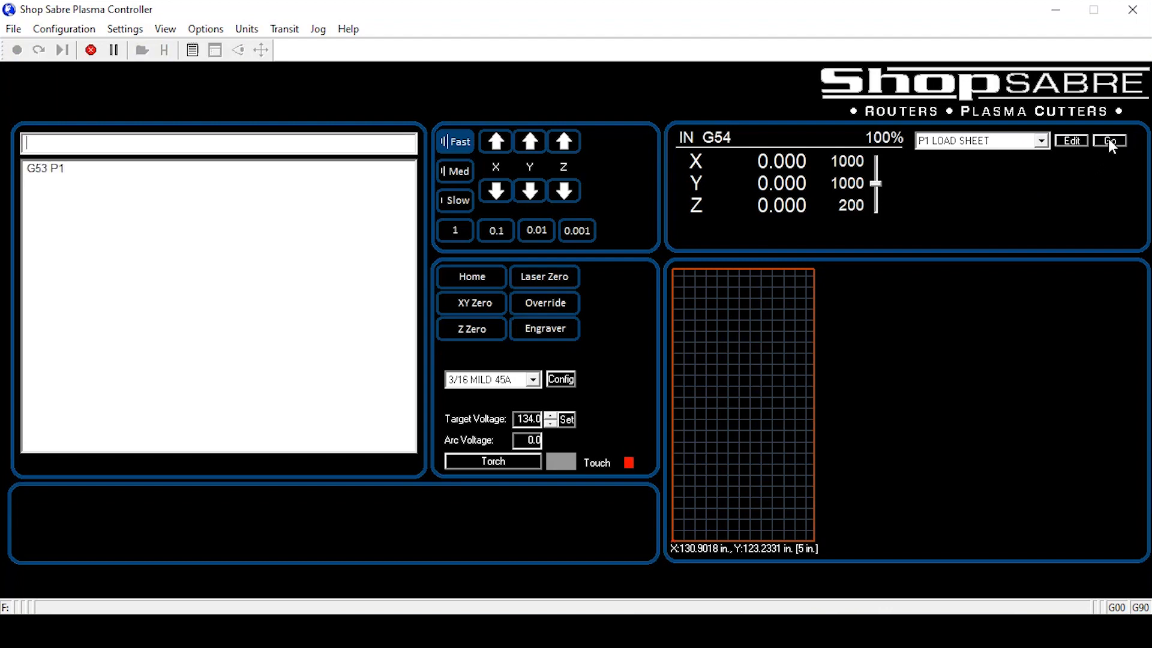
pyautogui.click(699, 487)
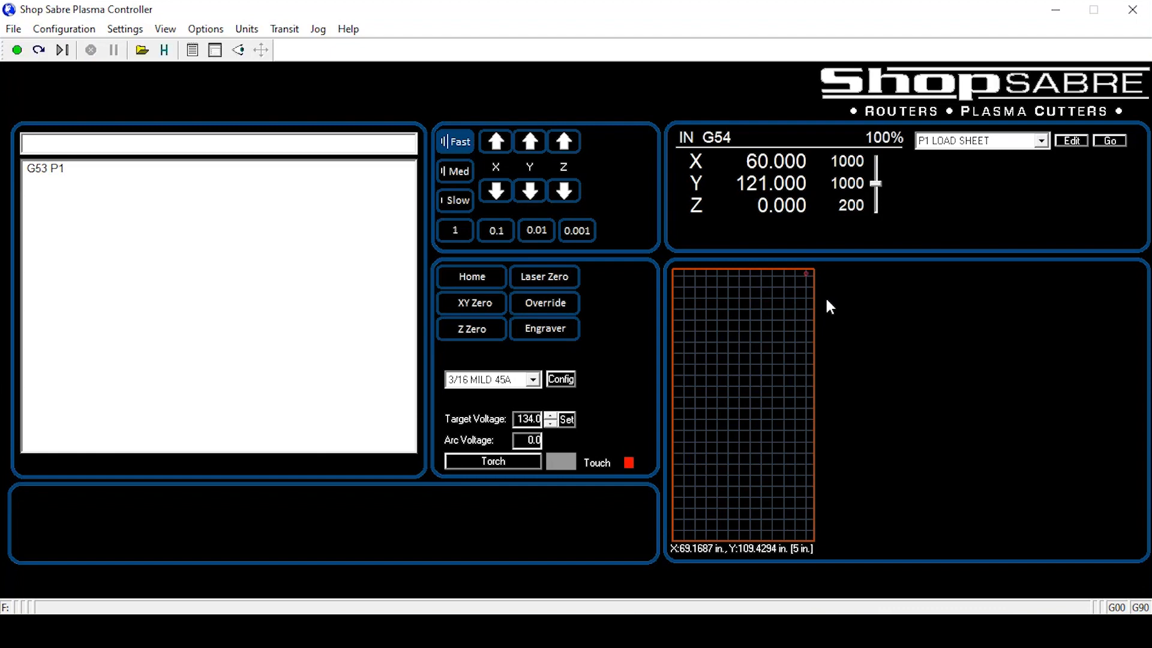
pyautogui.click(218, 142)
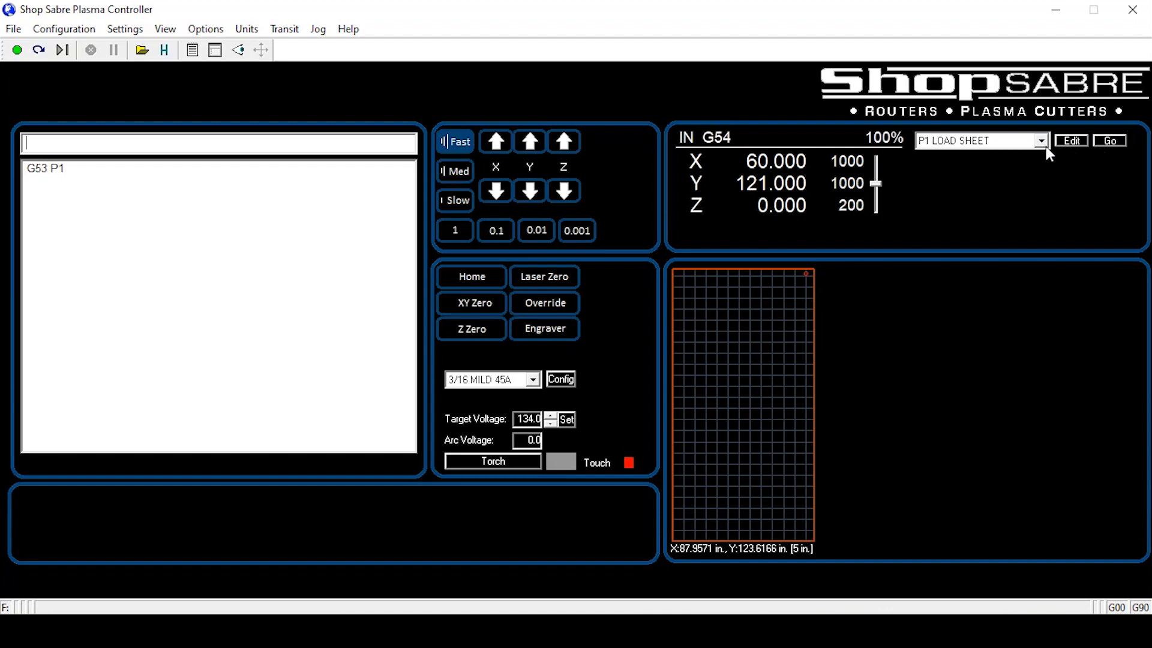
# Move to the P2 QUICK HOME preset and zero X/Y there with G92X0Y0.
pyautogui.click(1039, 140)
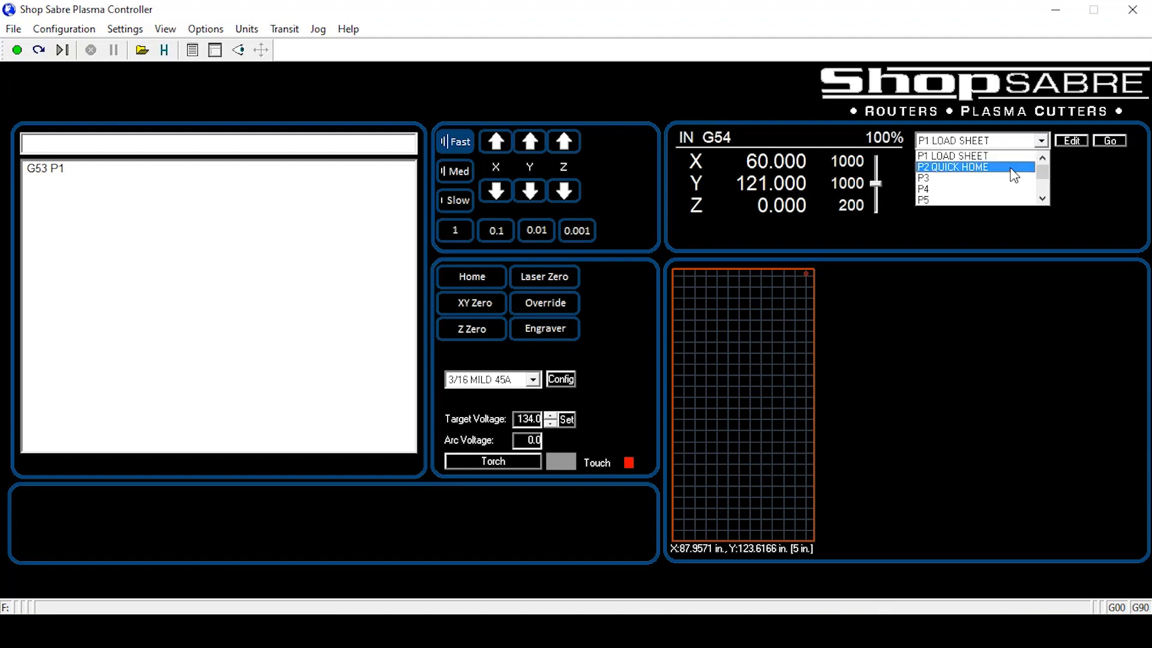
pyautogui.click(953, 167)
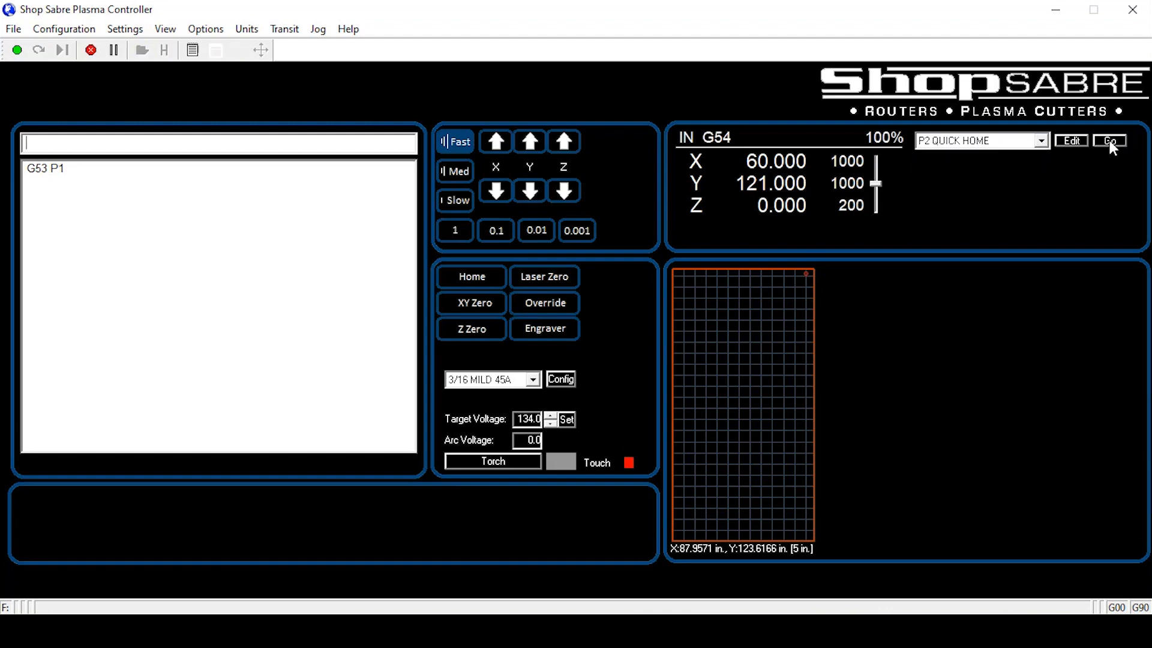
pyautogui.click(1108, 141)
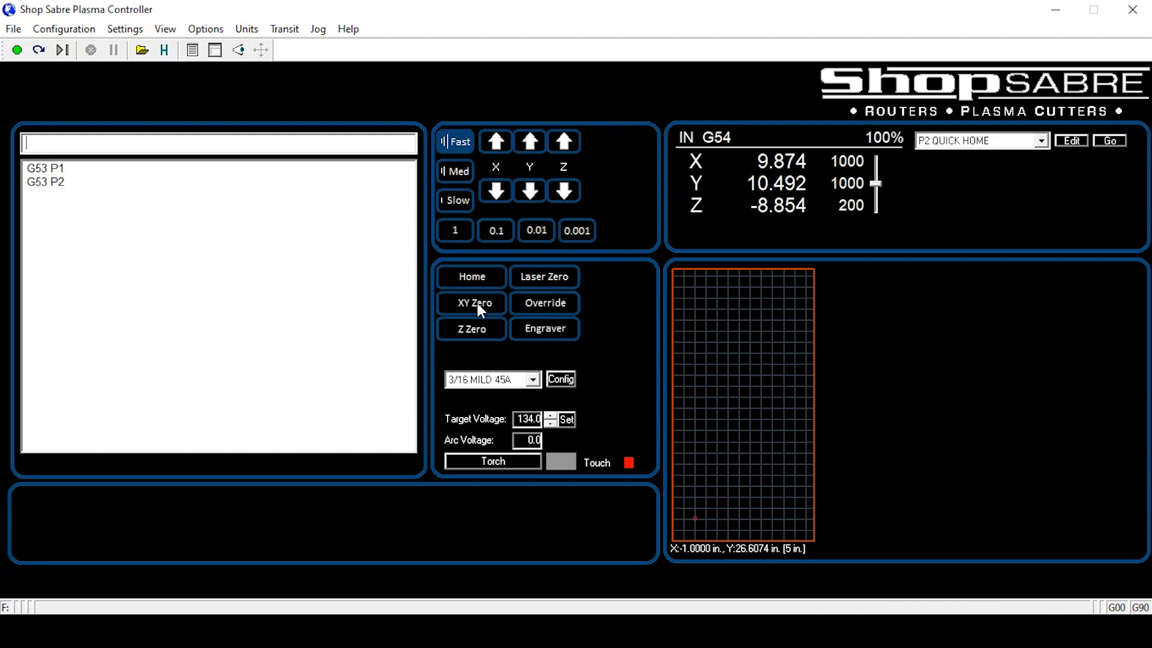
pyautogui.click(472, 302)
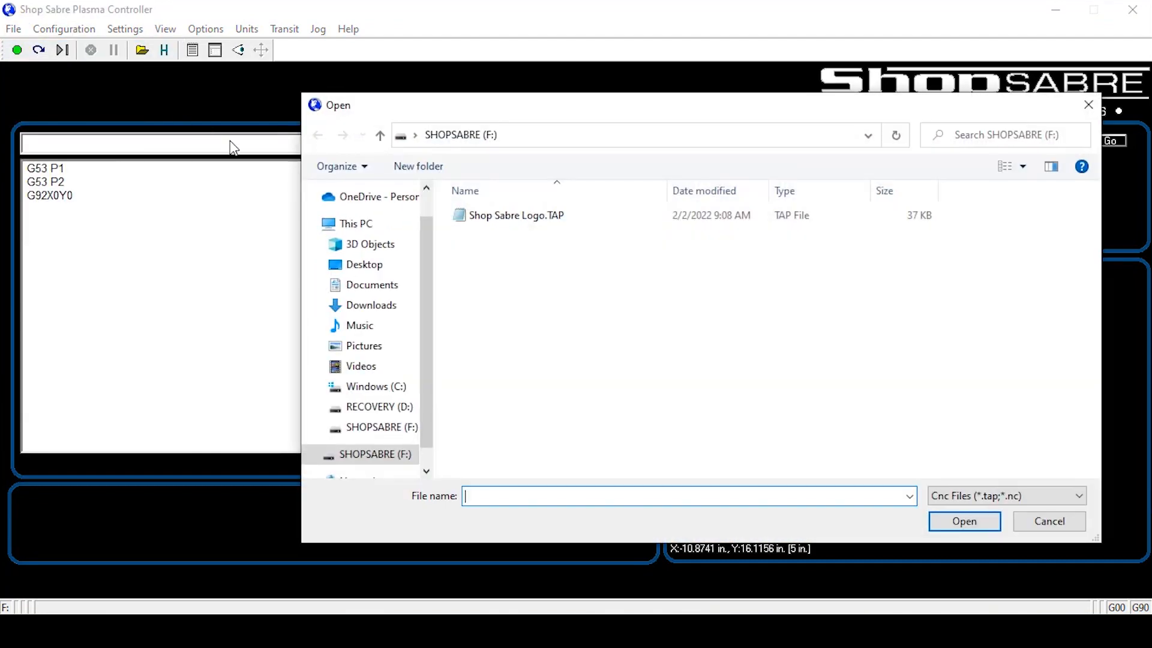
# Load Shop Sabre Logo.TAP from the Documents folder as the job file.
pyautogui.click(516, 214)
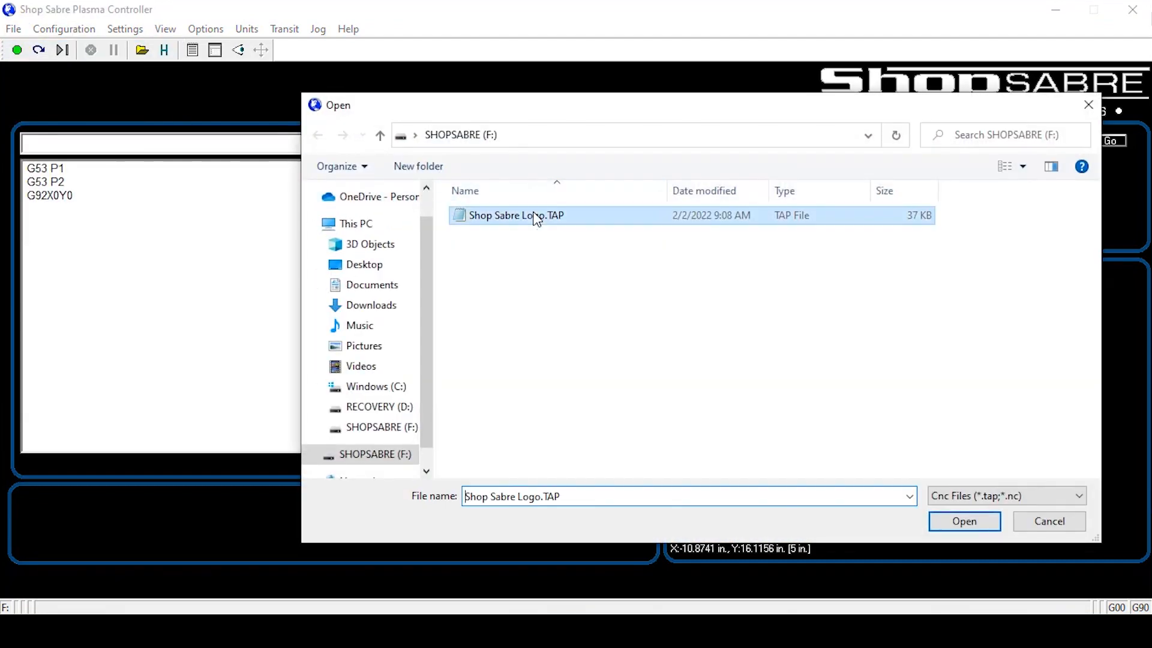
pyautogui.moveTo(516, 214); pyautogui.dragTo(370, 286)
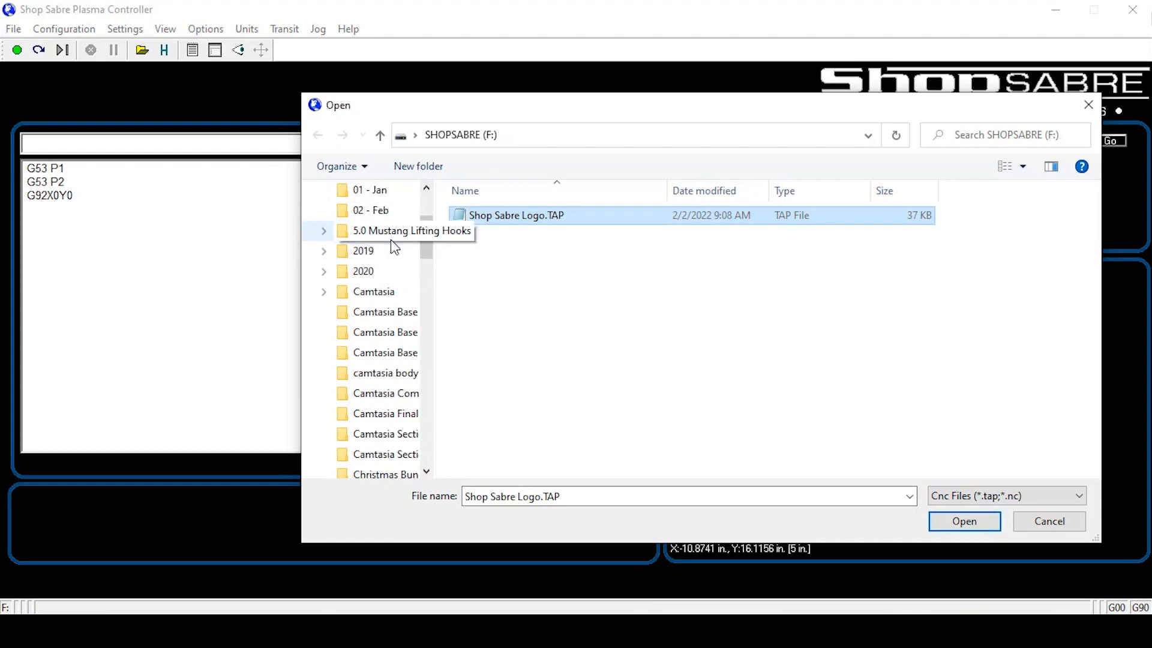
pyautogui.click(371, 230)
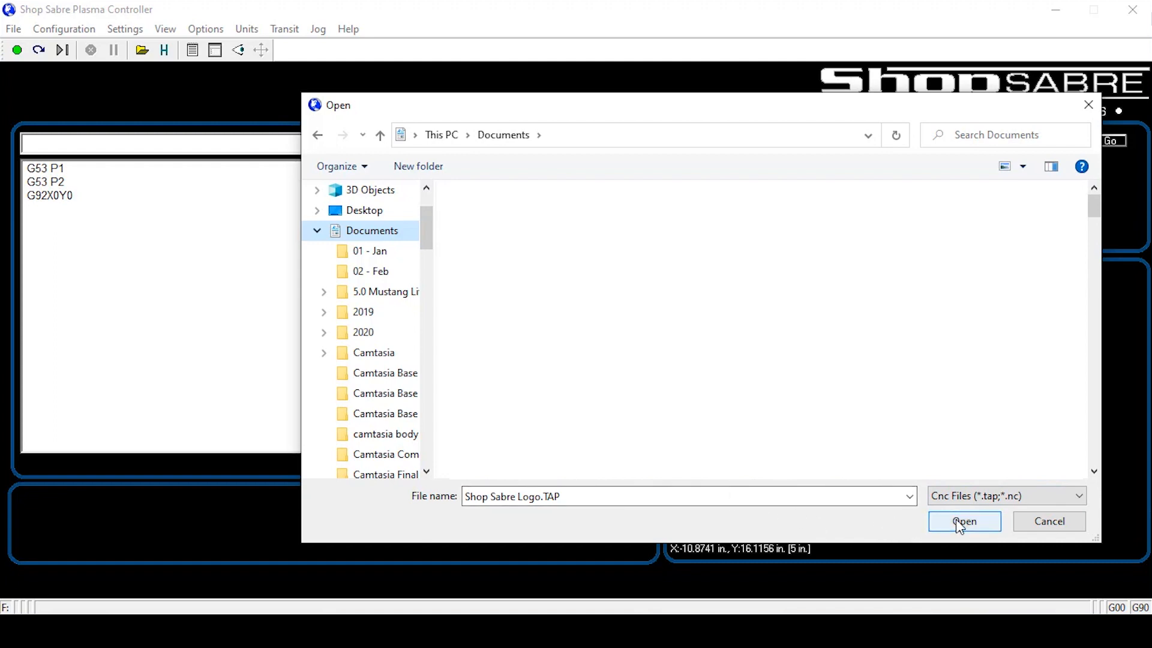
pyautogui.click(963, 521)
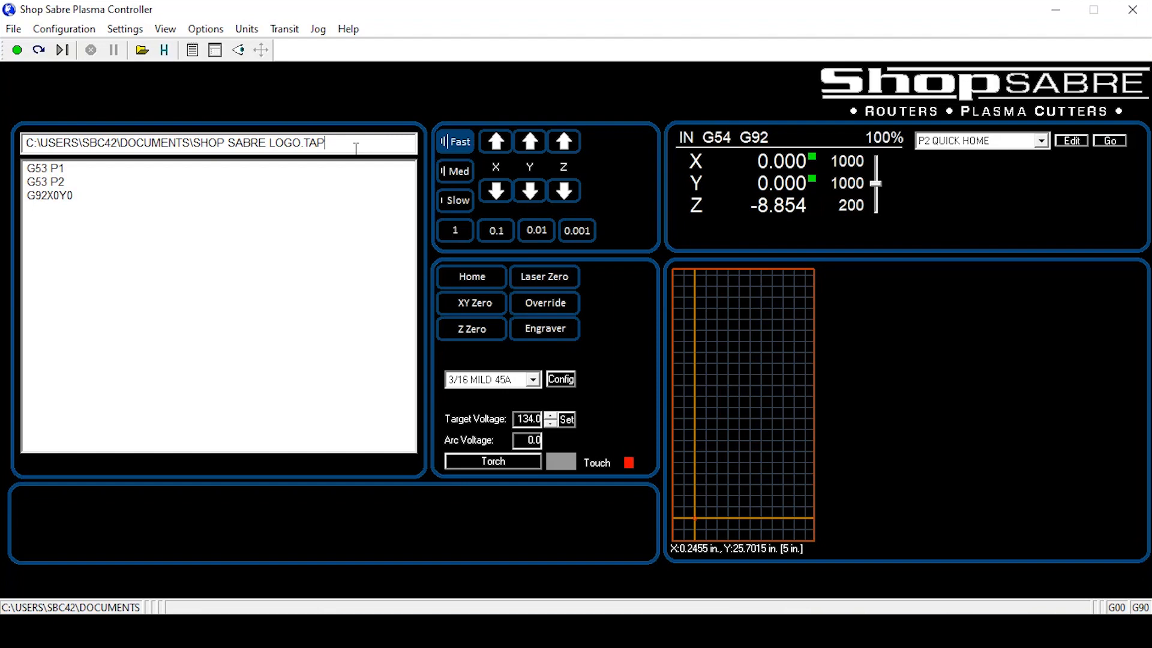
pyautogui.moveTo(263, 79)
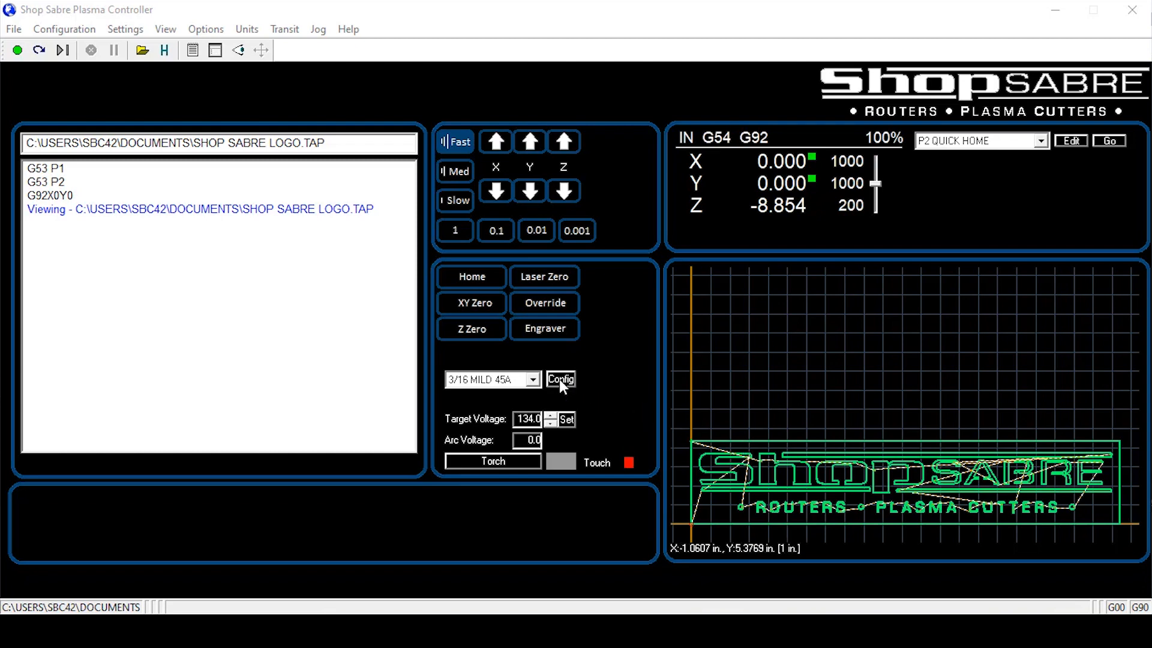
# Select the 14GA MILD FINE CUT saved THC configuration (225 feed rate, 80 volts).
pyautogui.click(560, 380)
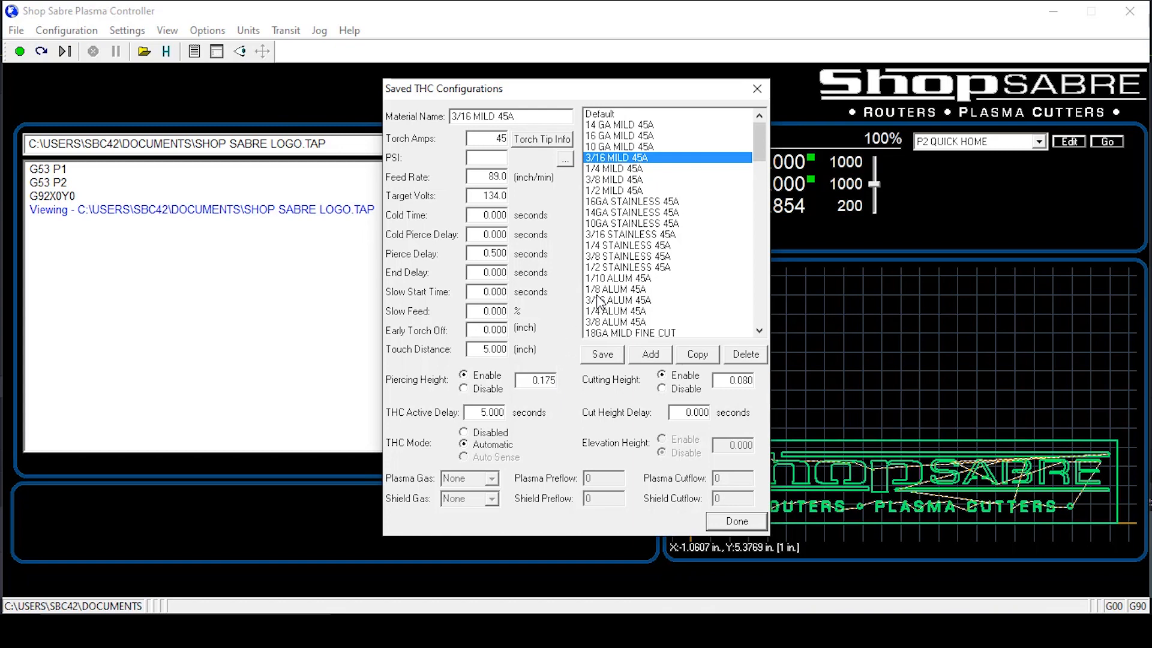
pyautogui.moveTo(603, 301)
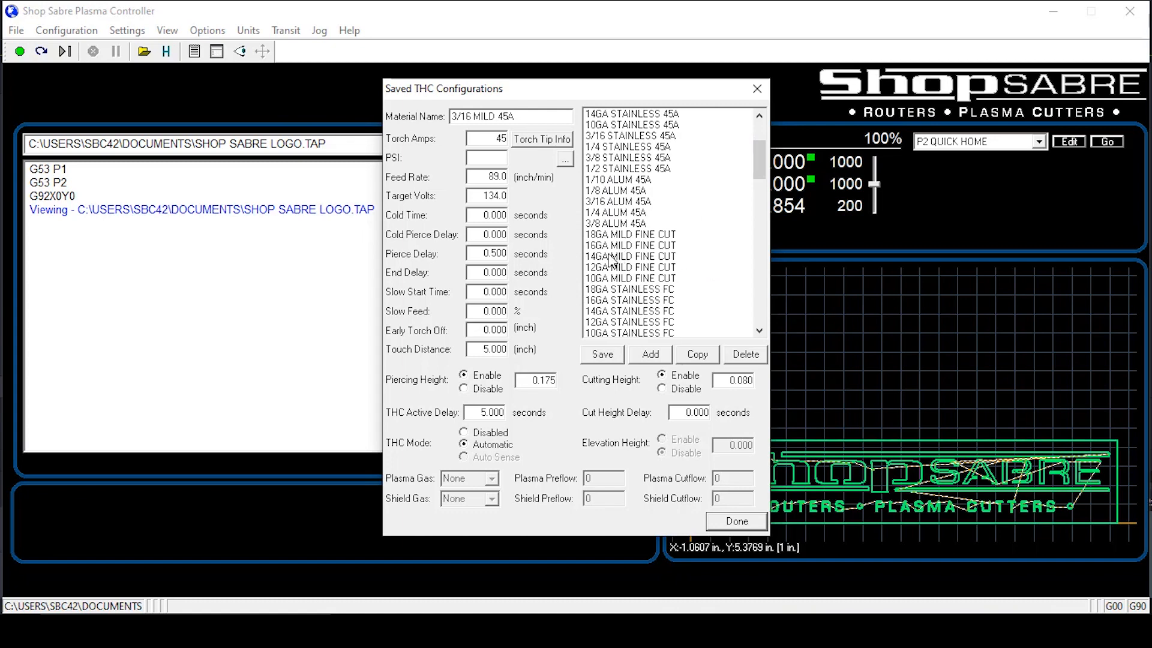
pyautogui.moveTo(633, 264)
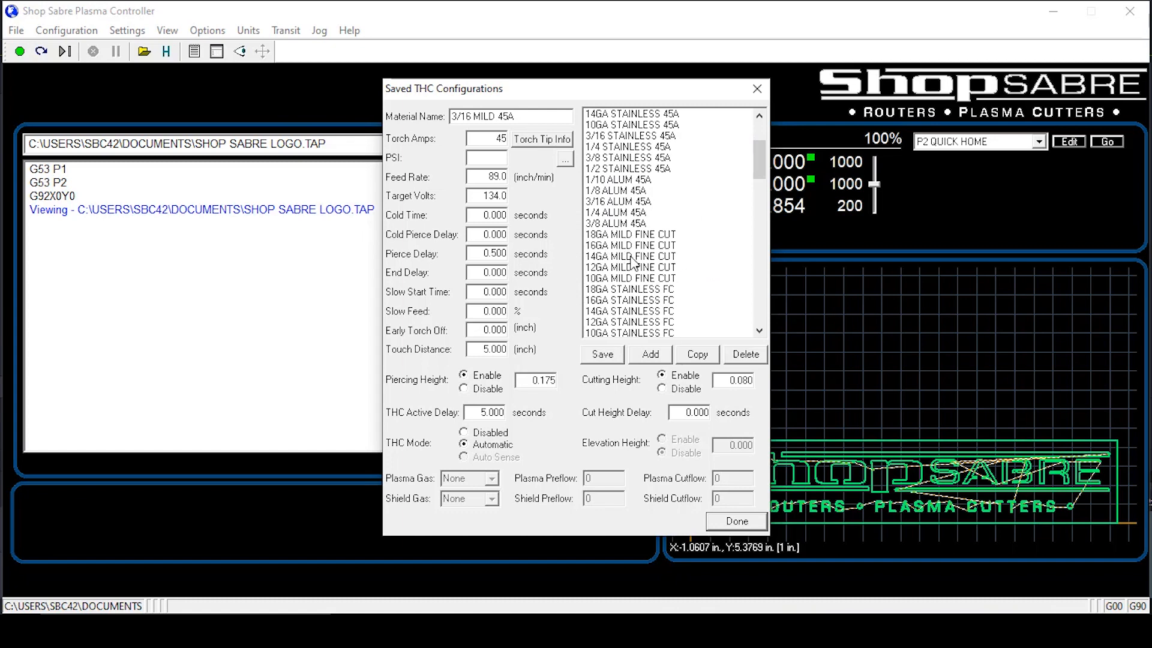
pyautogui.click(630, 321)
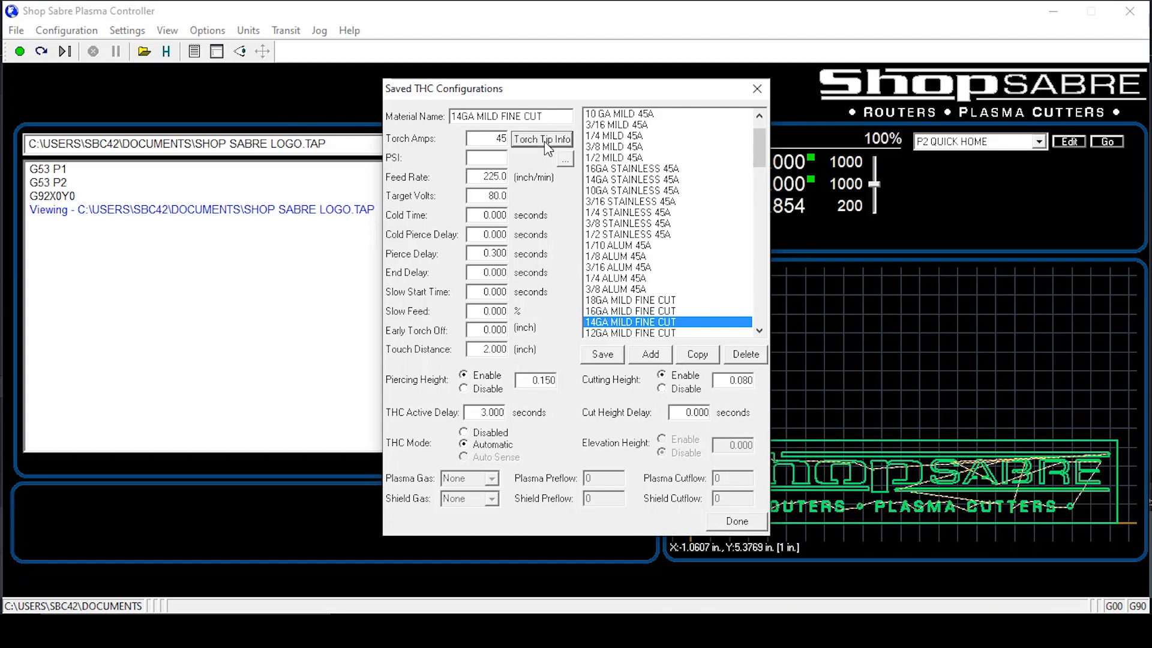
pyautogui.click(541, 139)
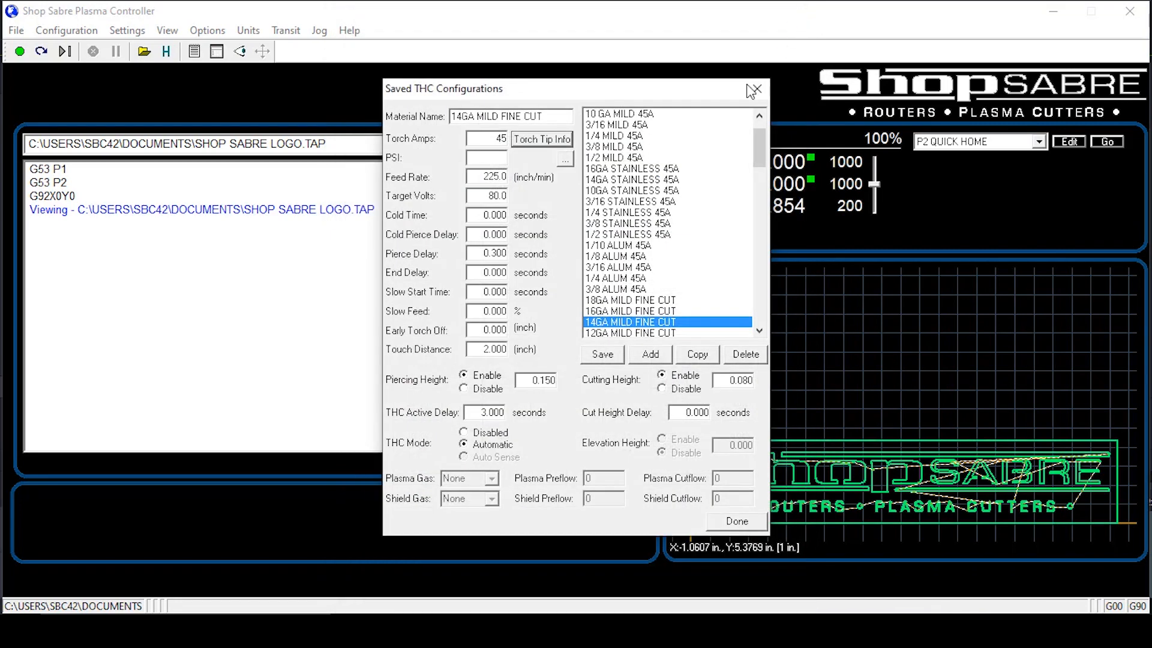
pyautogui.moveTo(552, 336)
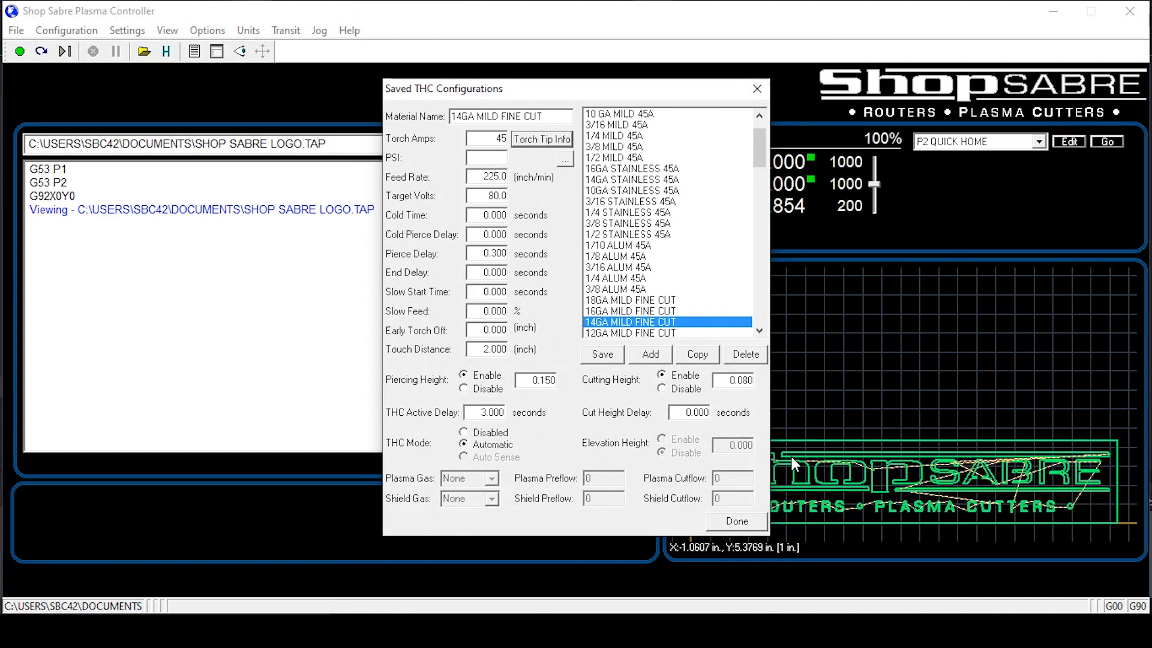
# Accept the material settings and confirm the error-free 1:33-minute simulation result.
pyautogui.click(735, 521)
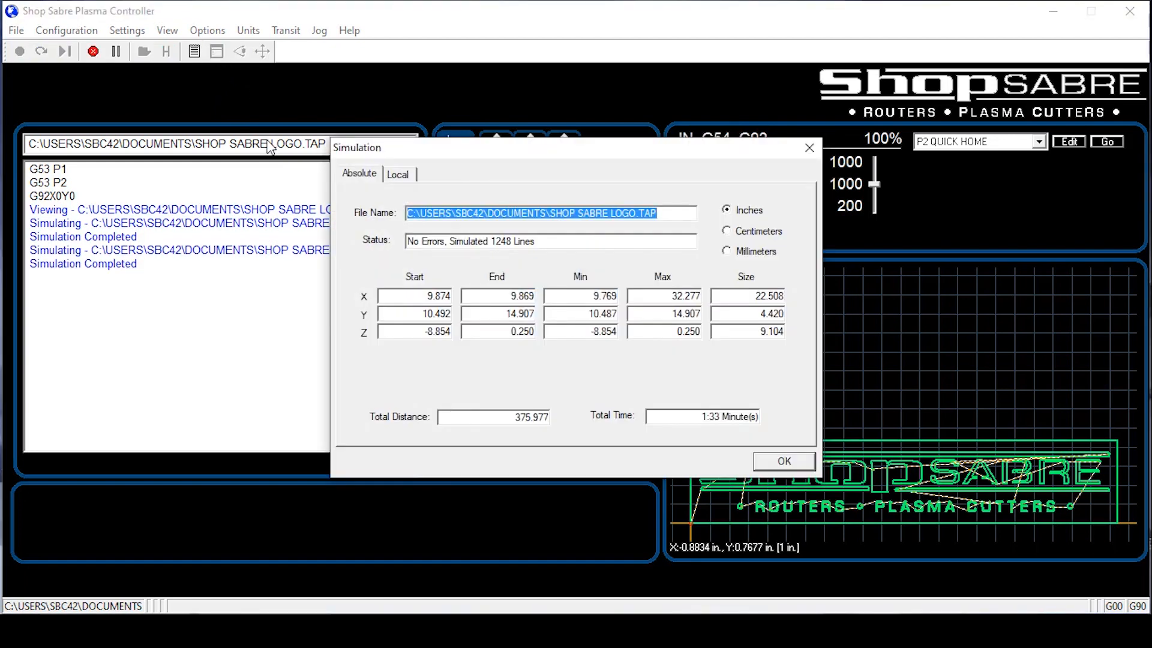
pyautogui.moveTo(422, 259)
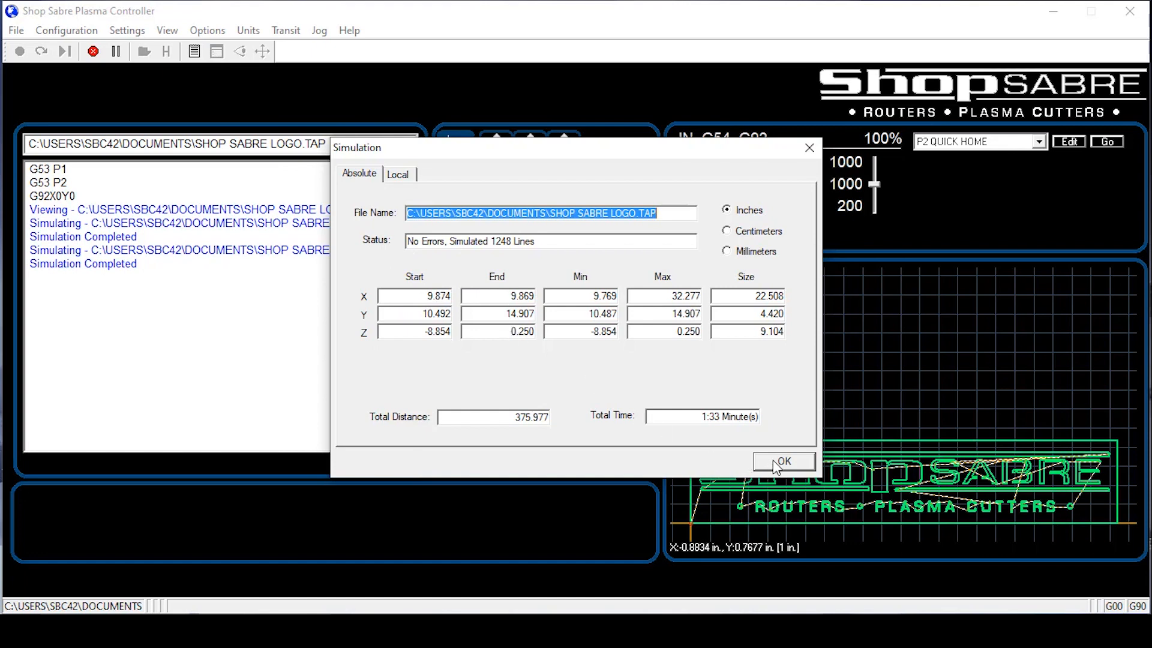
pyautogui.click(783, 461)
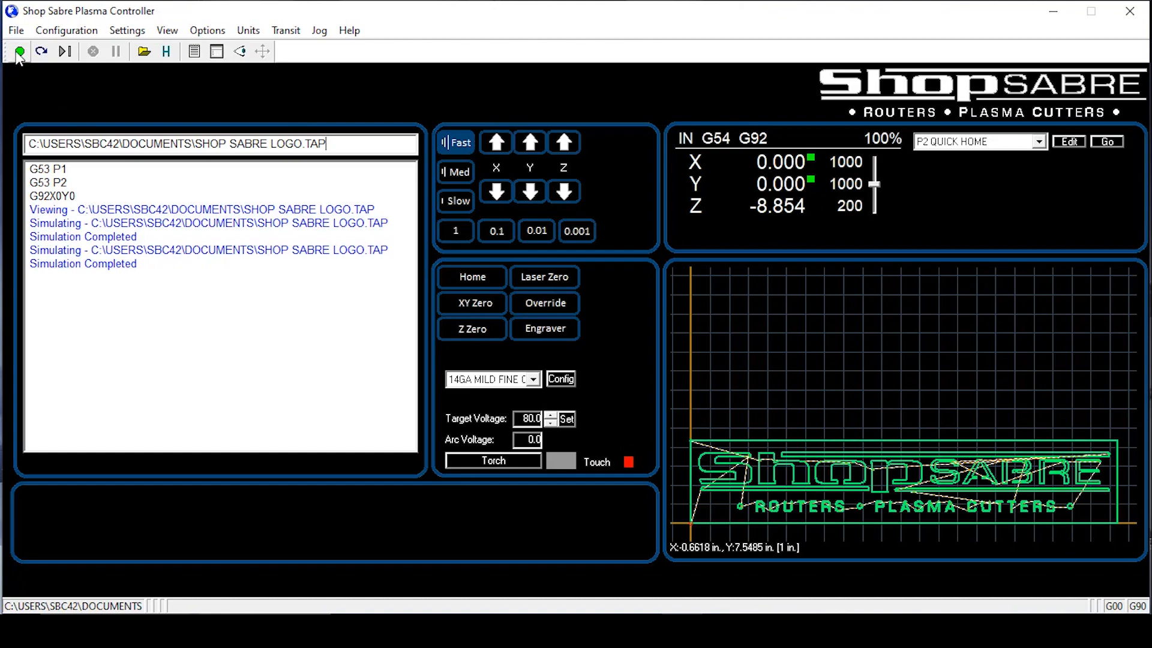
# Start the logo cut with Cycle Start and let it run to completion.
pyautogui.click(18, 51)
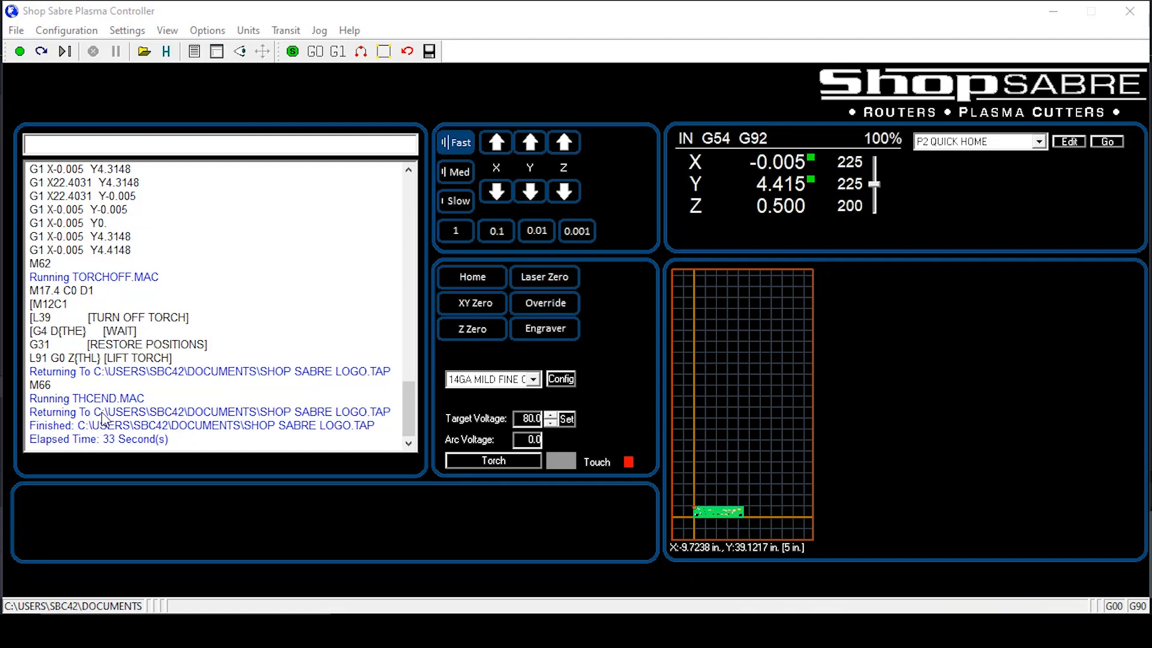
pyautogui.moveTo(150, 447)
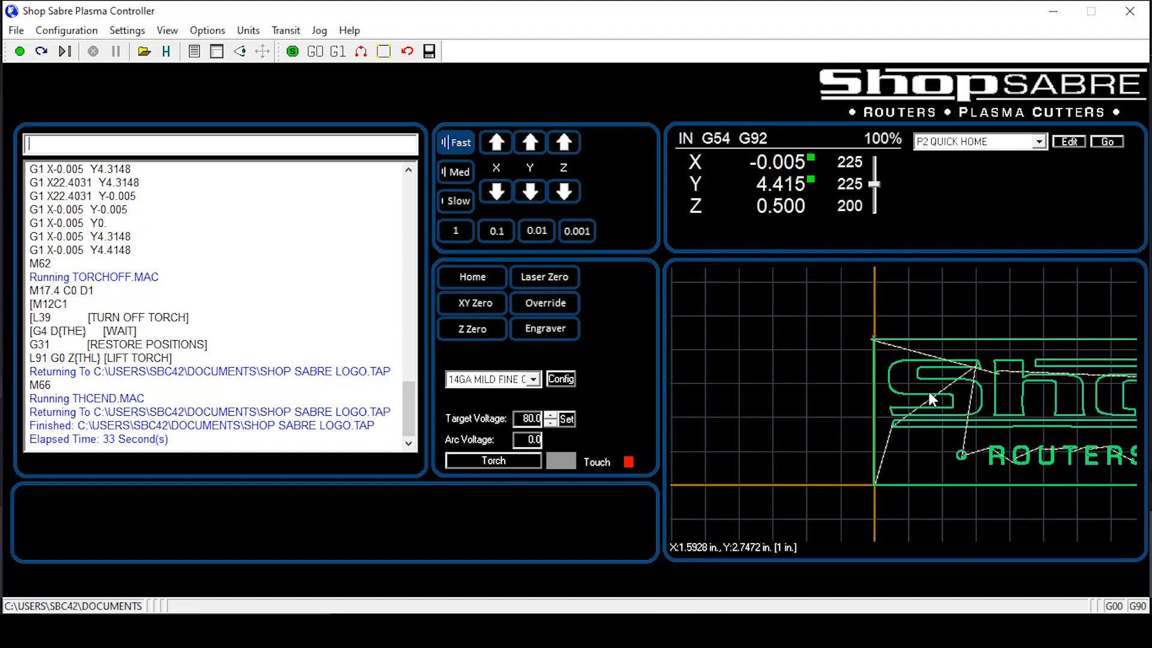
pyautogui.moveTo(923, 399)
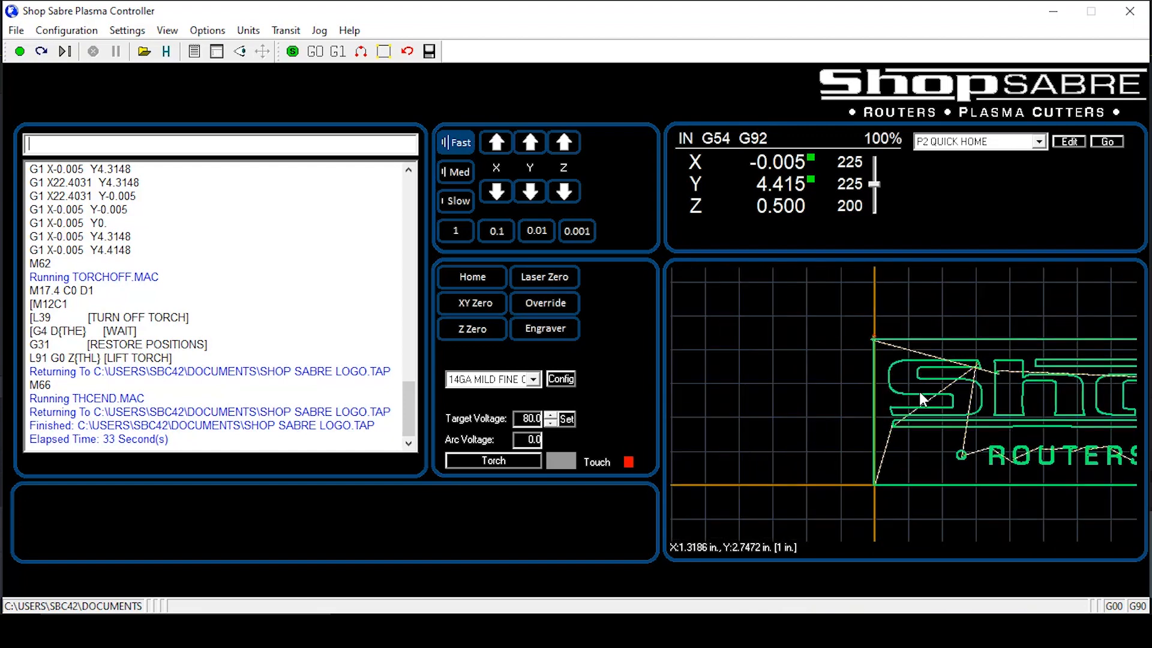
pyautogui.moveTo(922, 399)
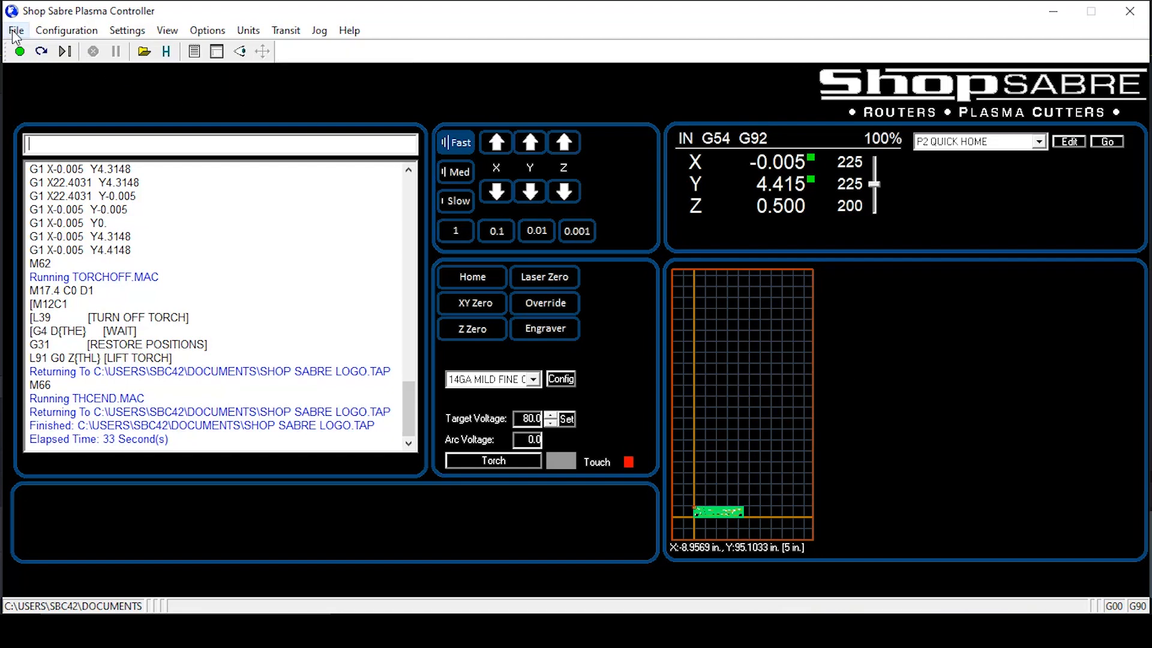
# Bring up the File menu's Digitize submenu to enable manual digitize mode.
pyautogui.click(15, 30)
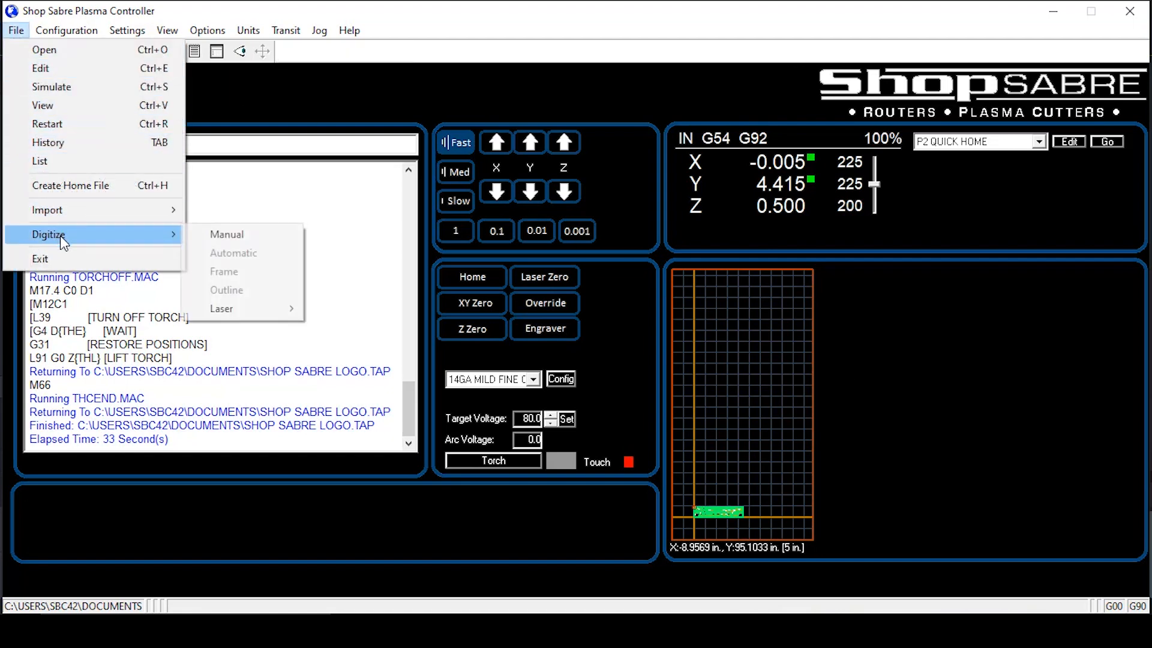
pyautogui.moveTo(228, 234)
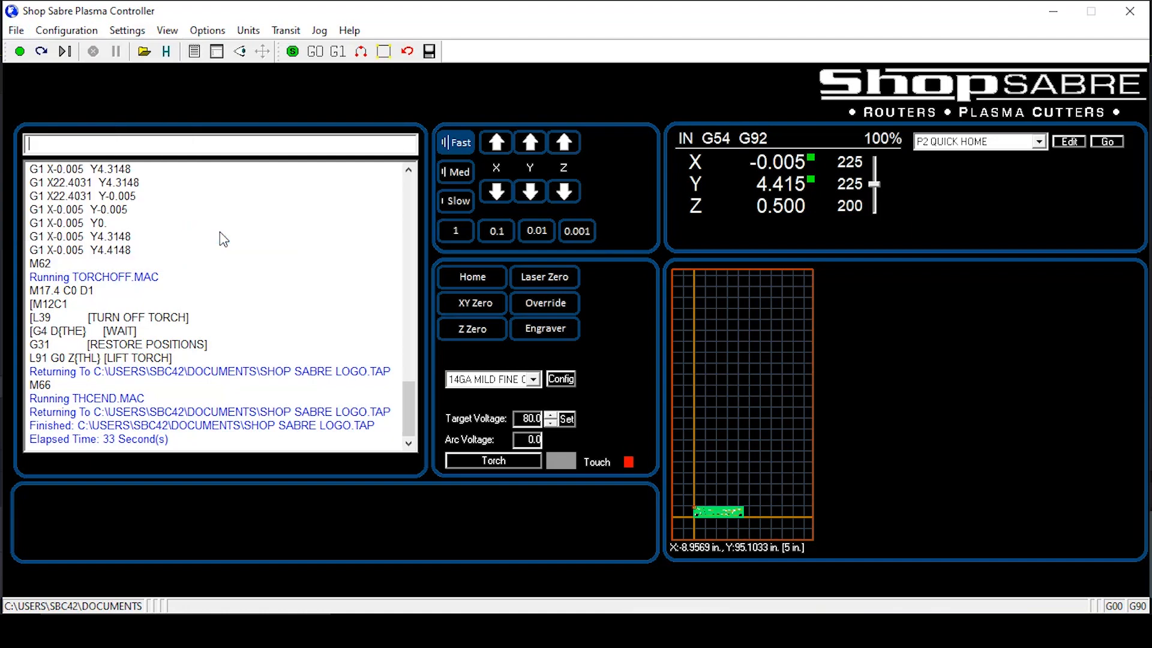
pyautogui.moveTo(280, 170)
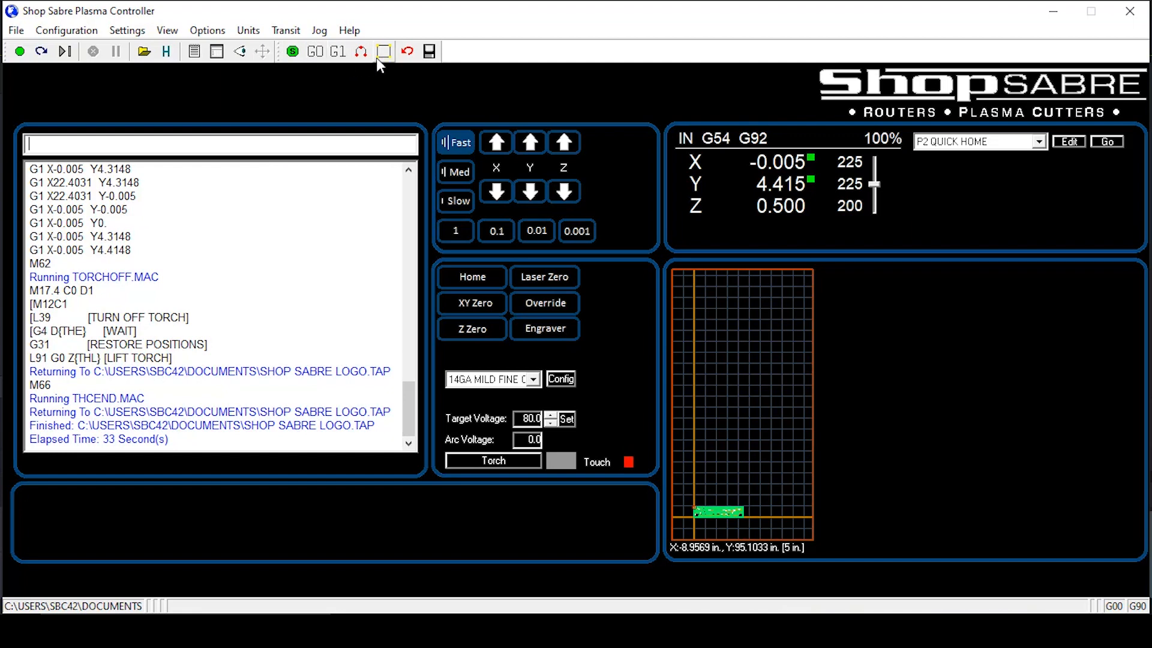
pyautogui.moveTo(407, 52)
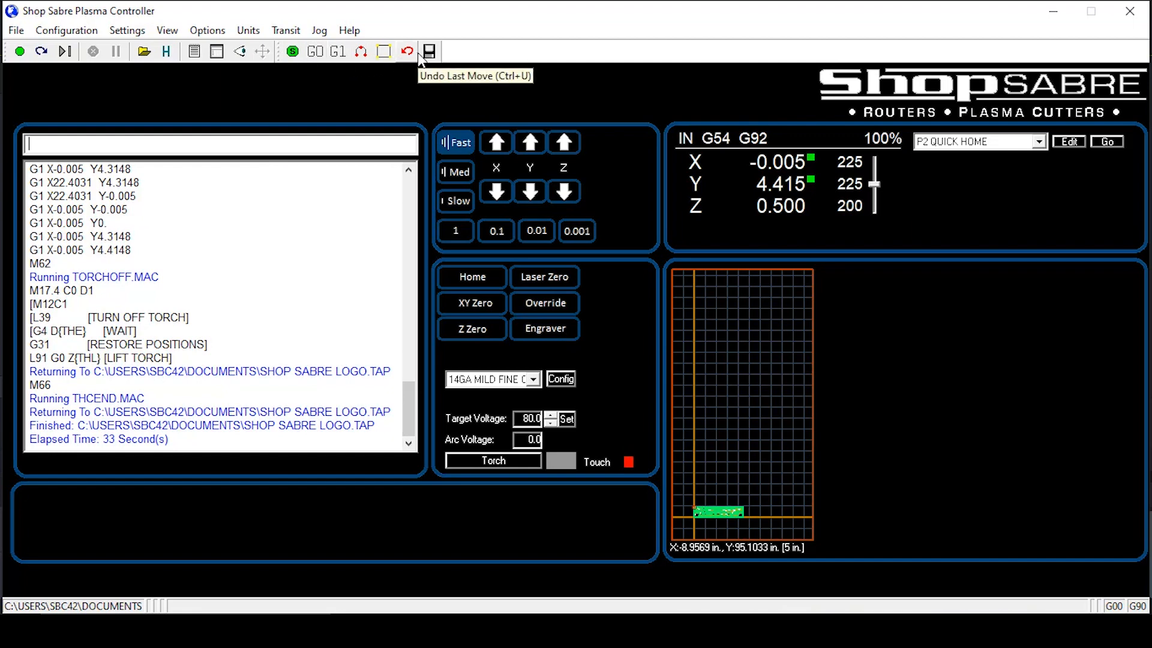